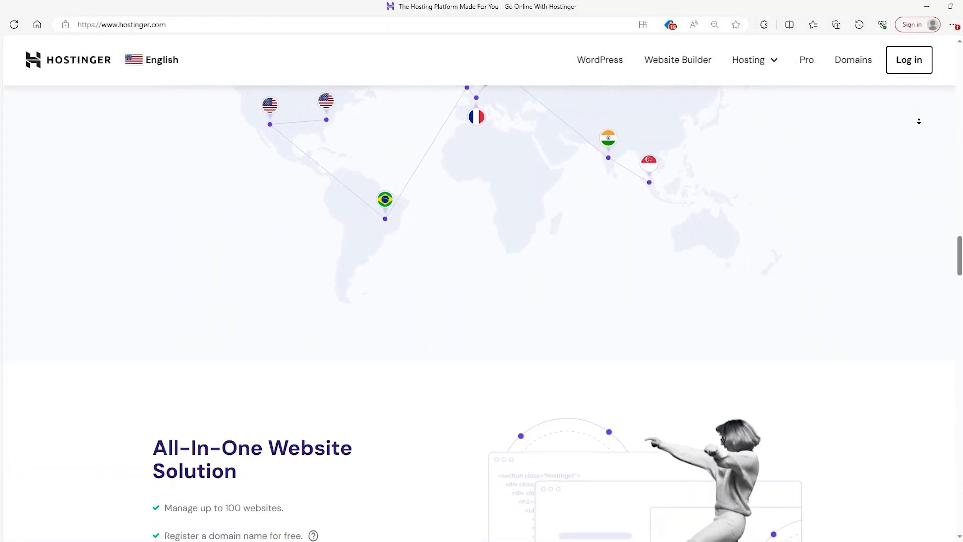
Step: Scroll the homepage from the data-centre map past the All-In-One reviews to Maximize Website Speed
scroll("down", 3)
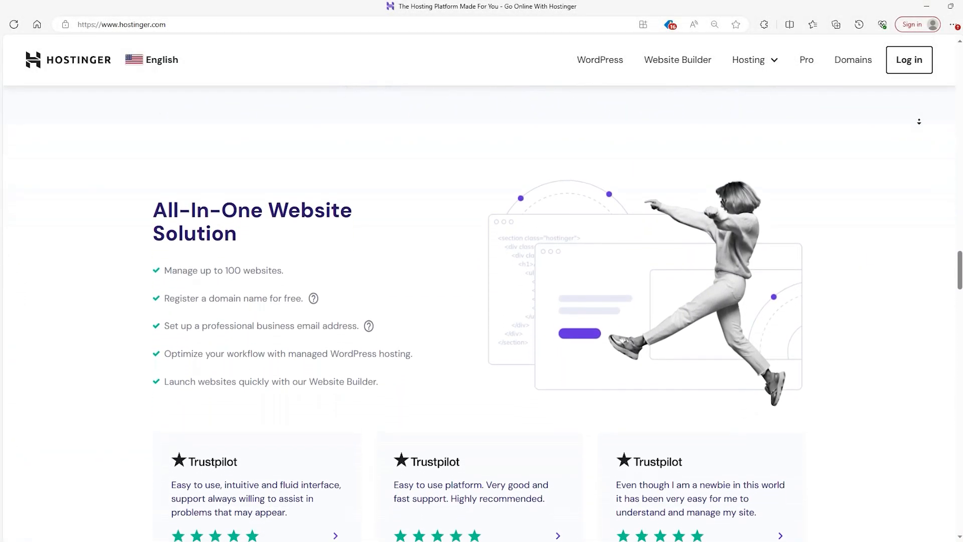
scroll("down", 3)
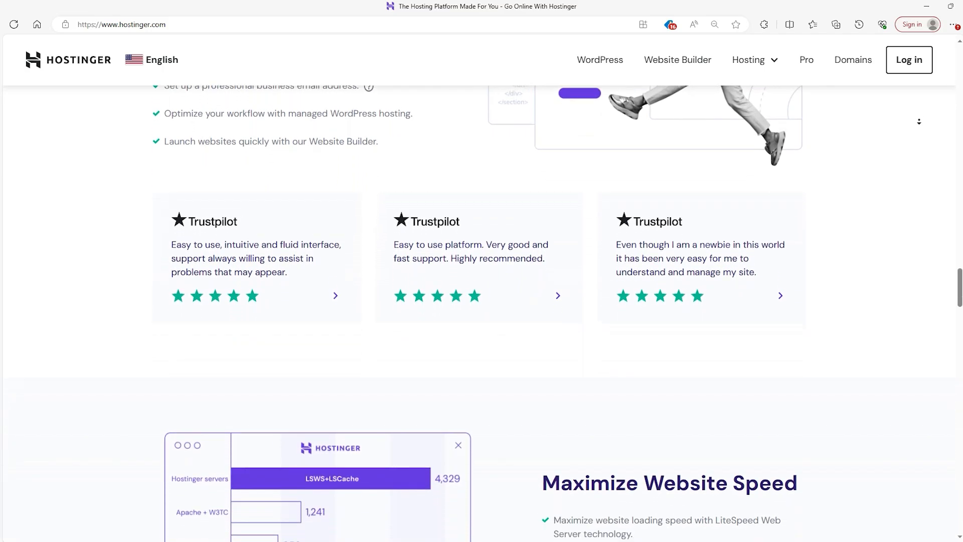
scroll("down", 3)
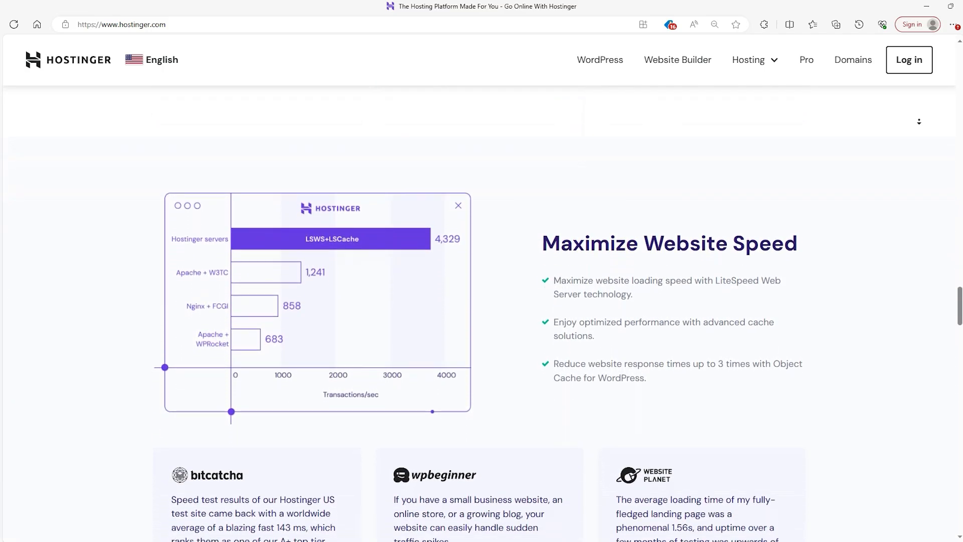
scroll("down", 3)
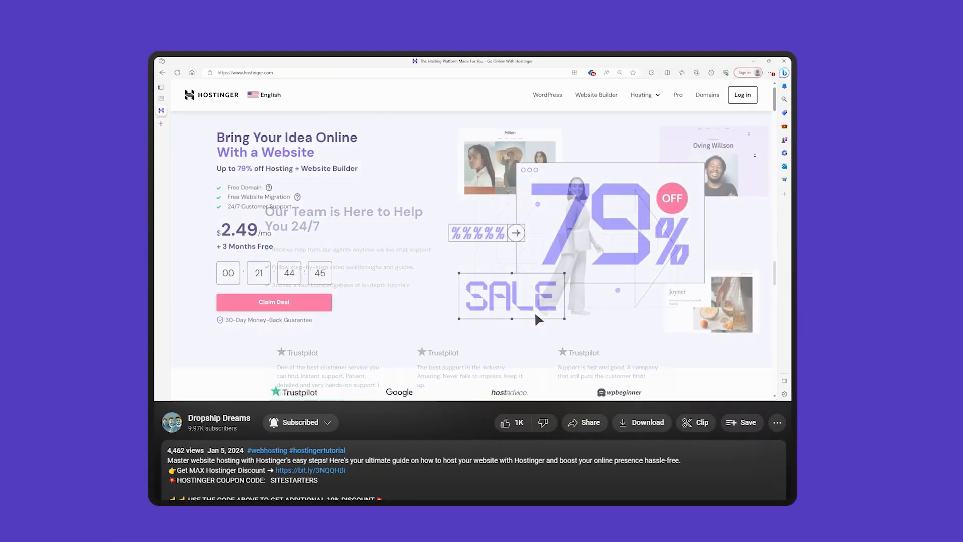
scroll("down", 3)
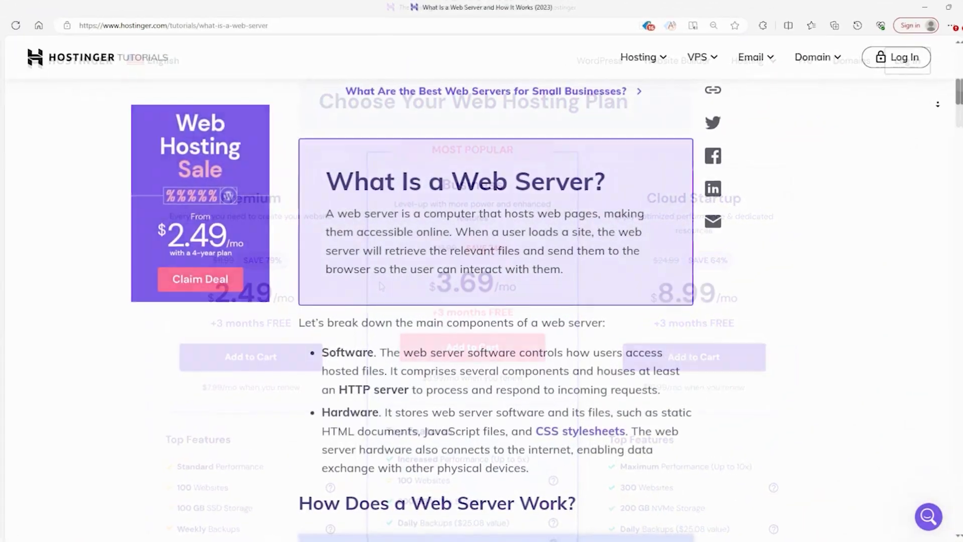
Step: Scroll the What Is a Web Server article down to the client-server diagram
scroll("down", 3)
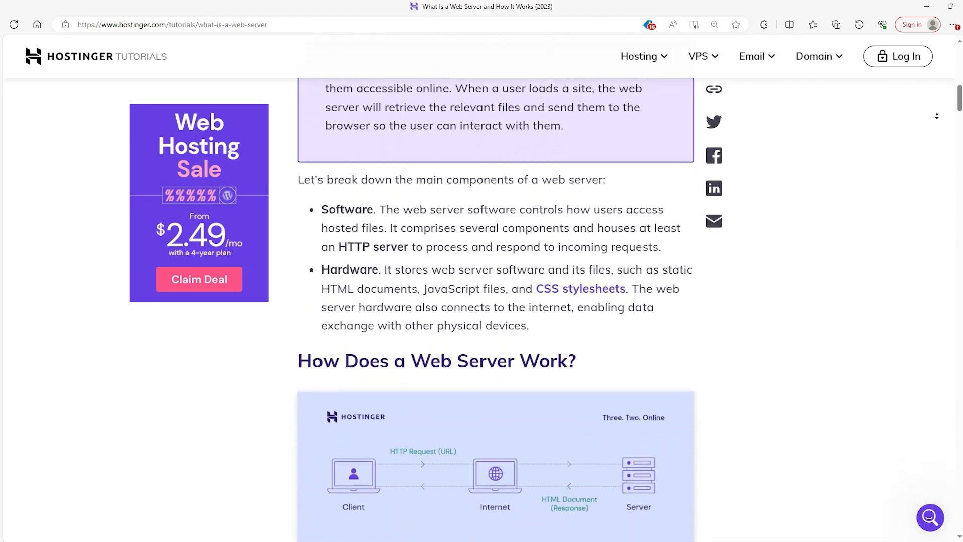
scroll("down", 3)
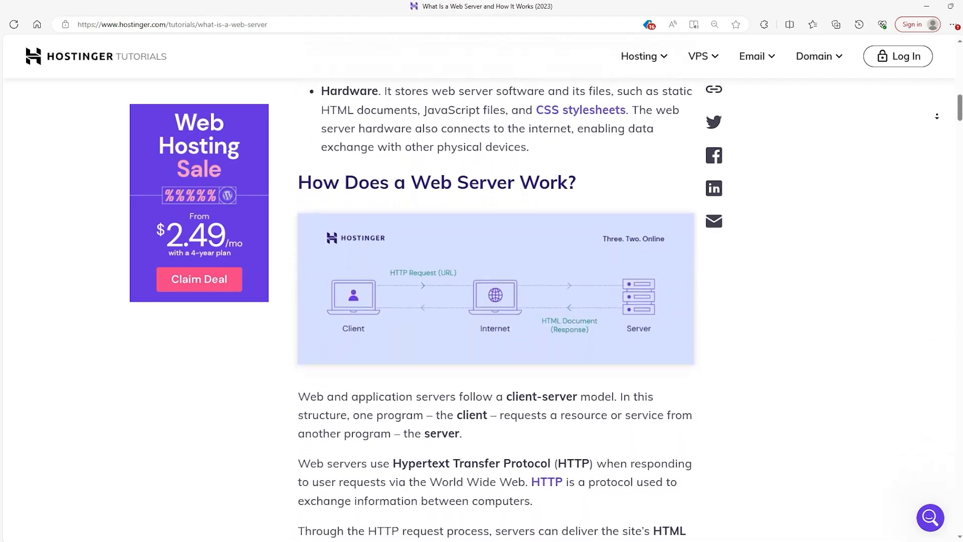
scroll("down", 3)
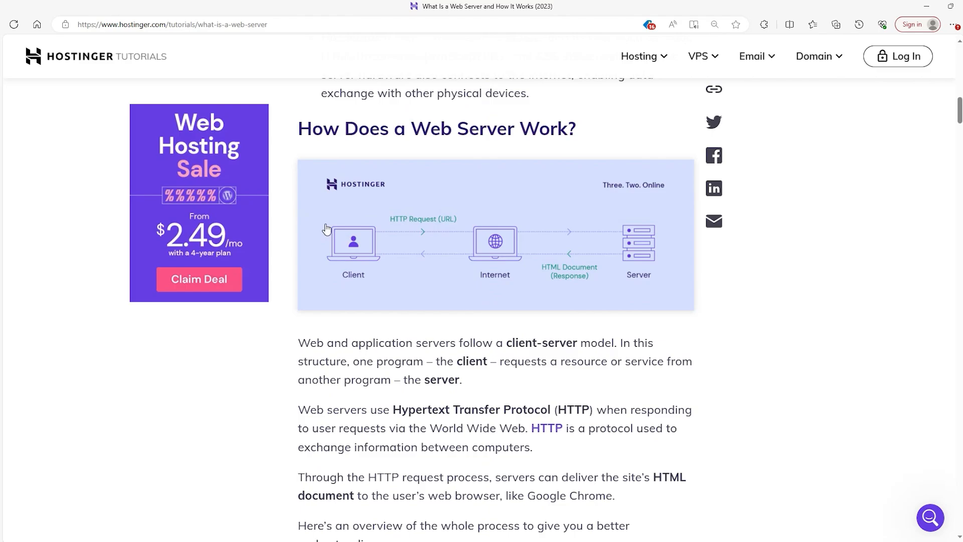
mouse_move(536, 448)
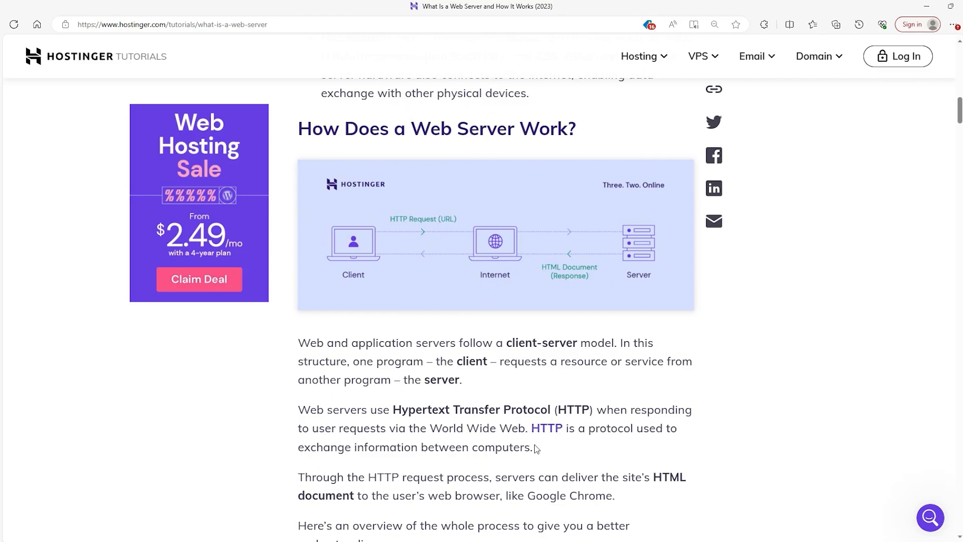
mouse_move(393, 400)
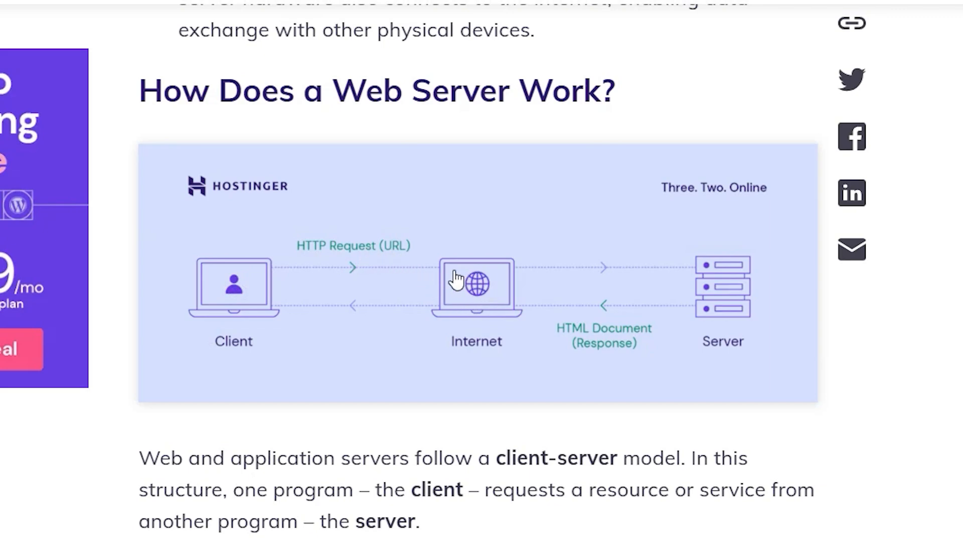
mouse_move(475, 292)
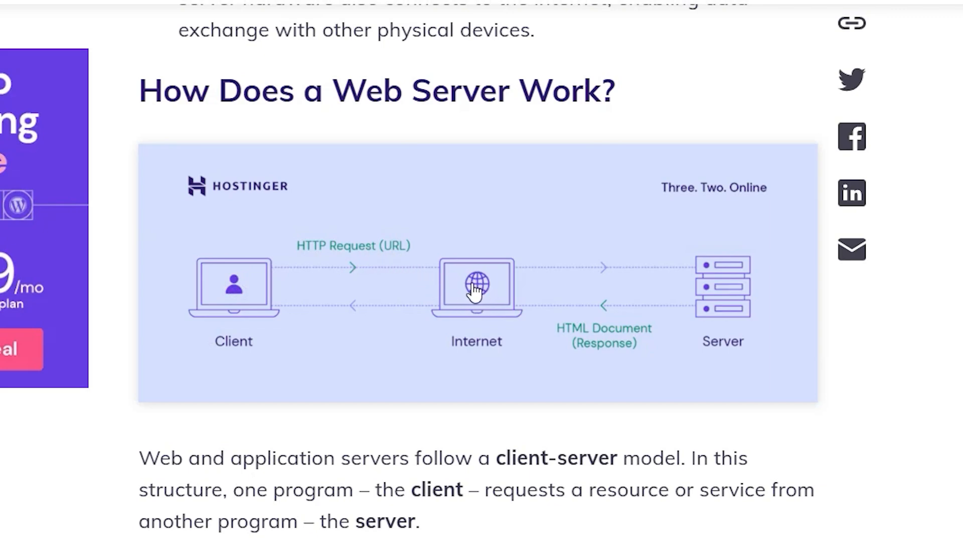
mouse_move(744, 300)
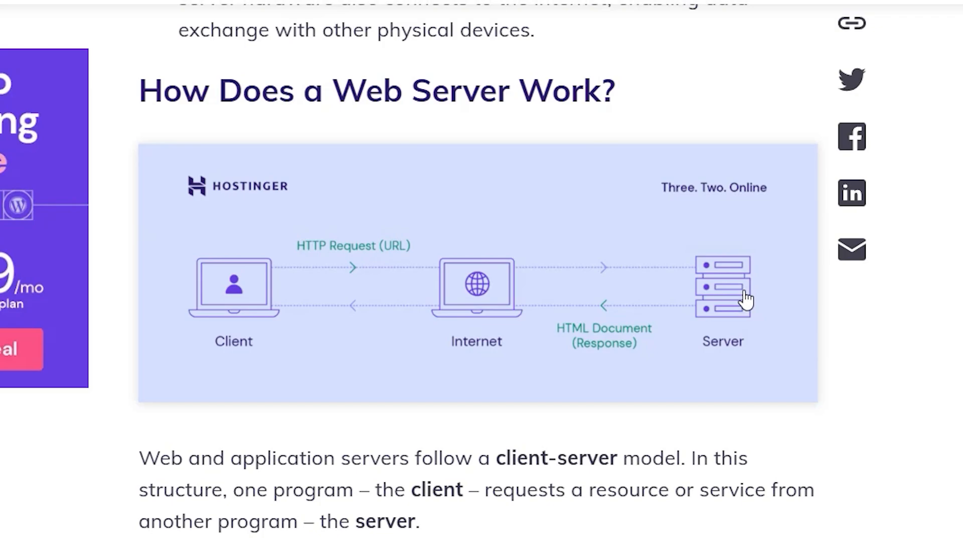
mouse_move(475, 313)
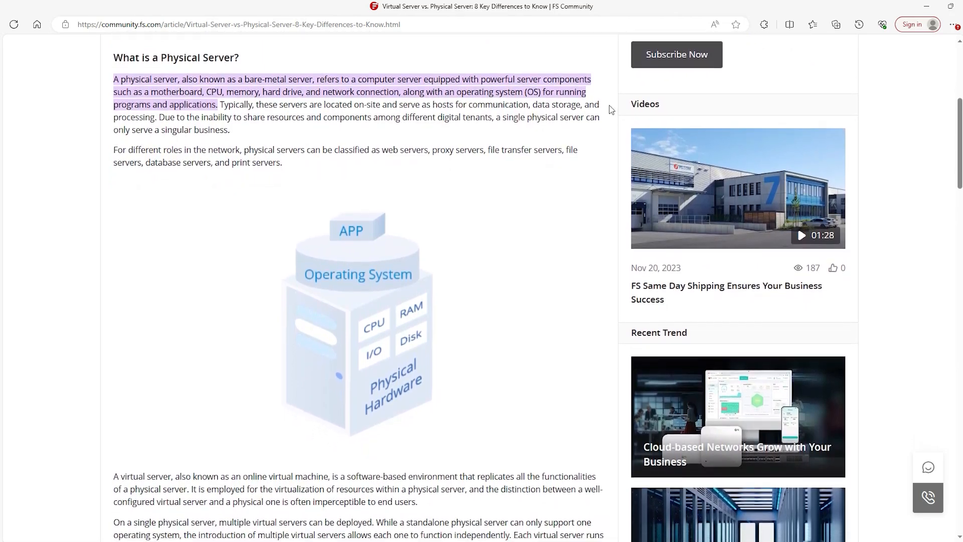
mouse_move(481, 272)
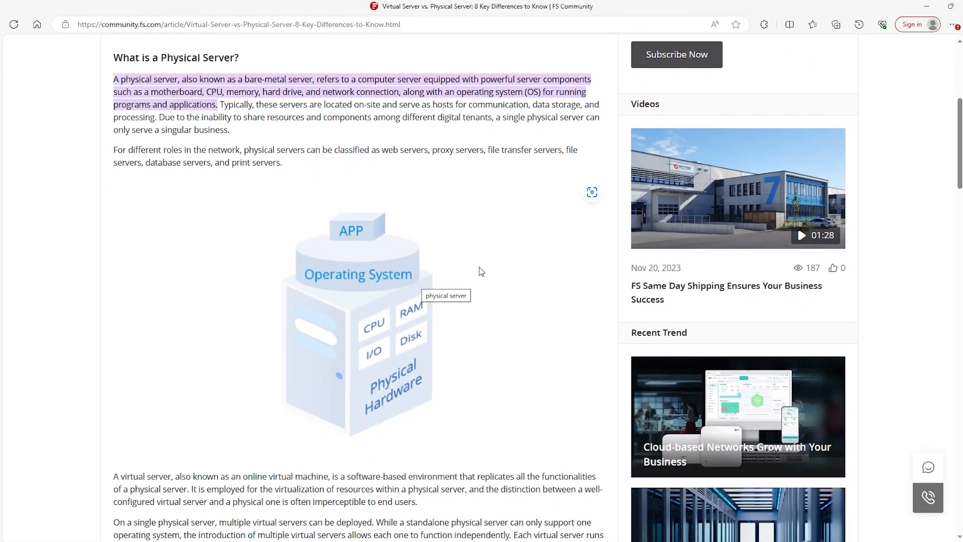
Step: Scroll the FS Community article past the physical server illustration to the virtual server paragraphs
scroll("up", 3)
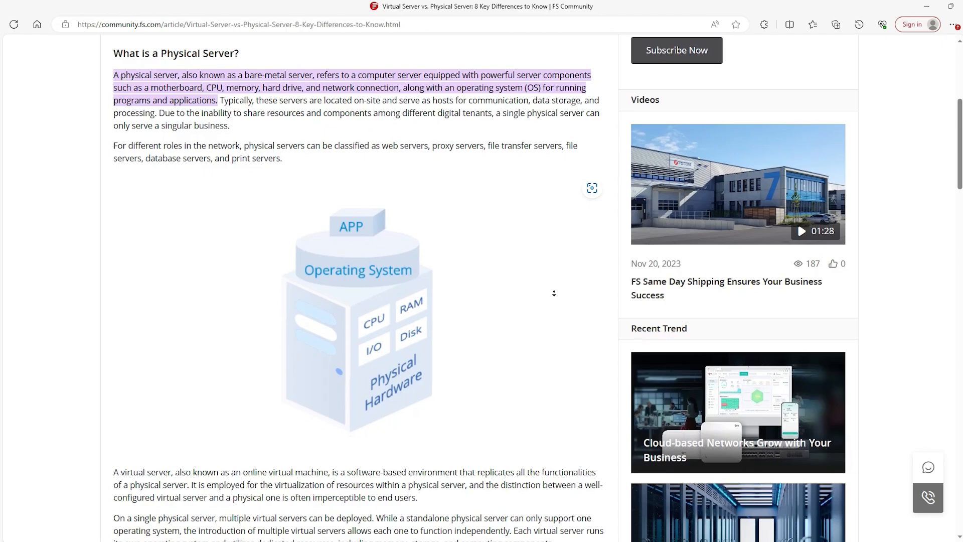
scroll("down", 3)
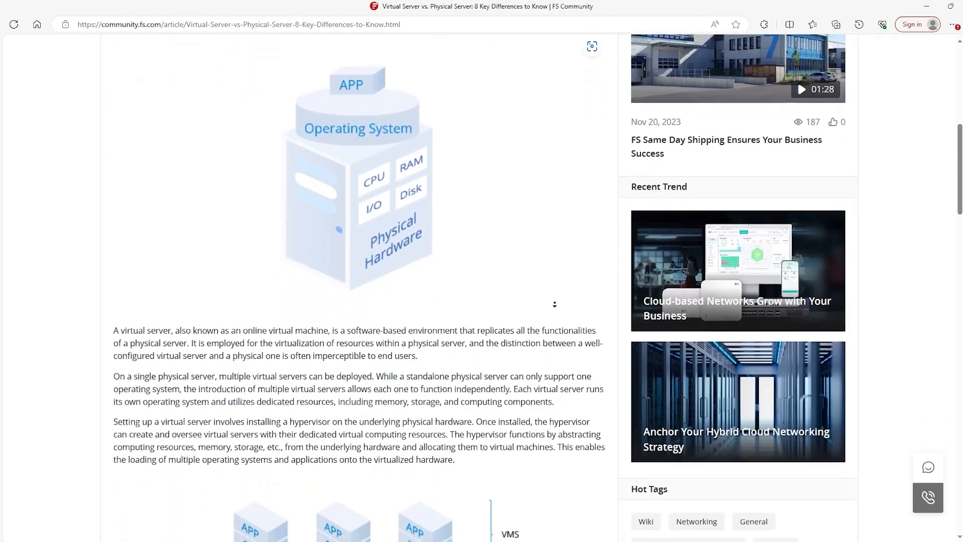
scroll("down", 3)
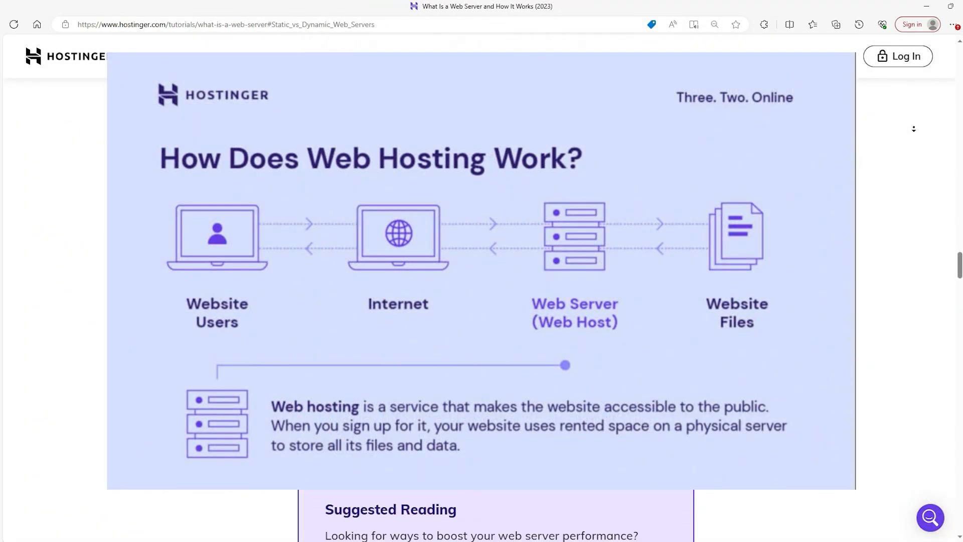
Step: Scroll the web server article to the Apache HTTP Server and NGINX market list
scroll("down", 3)
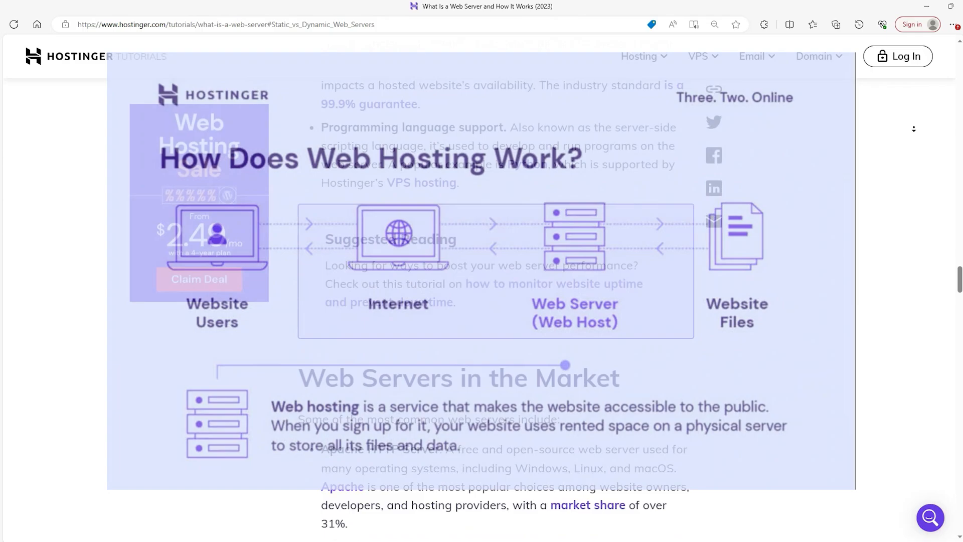
scroll("down", 3)
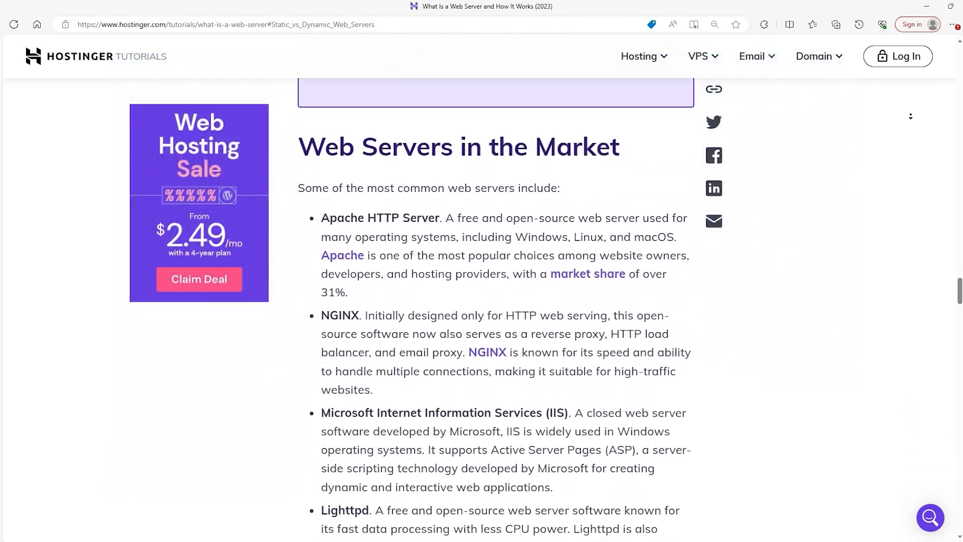
scroll("down", 3)
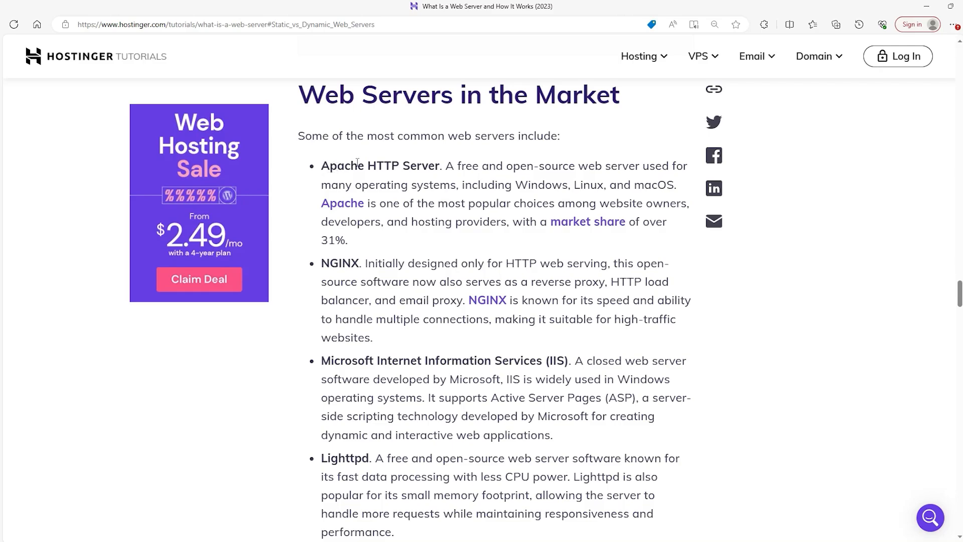
mouse_move(118, 300)
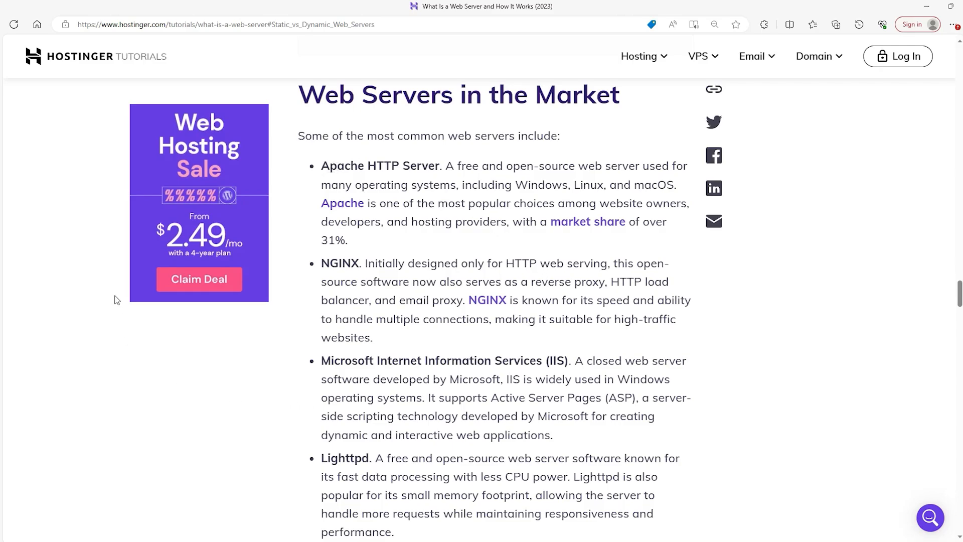
mouse_move(330, 263)
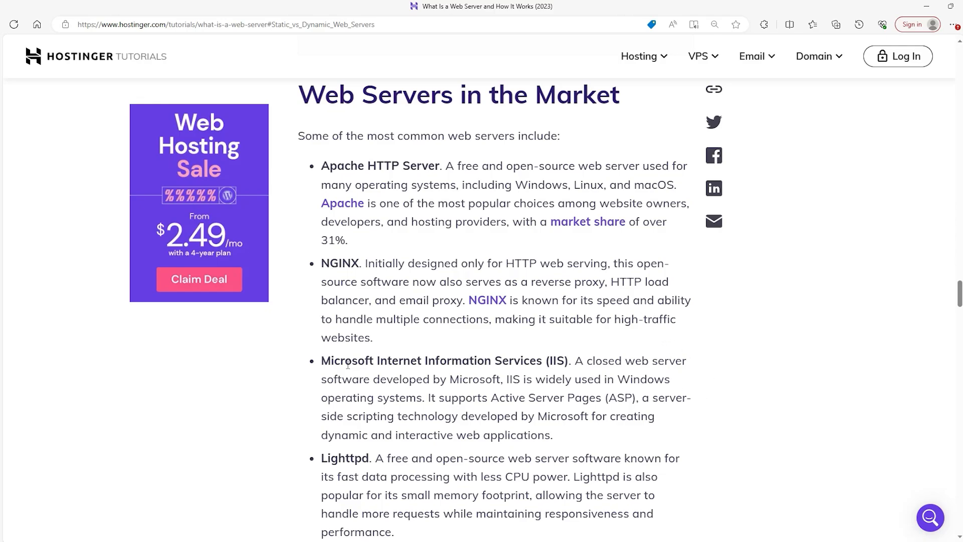
mouse_move(693, 385)
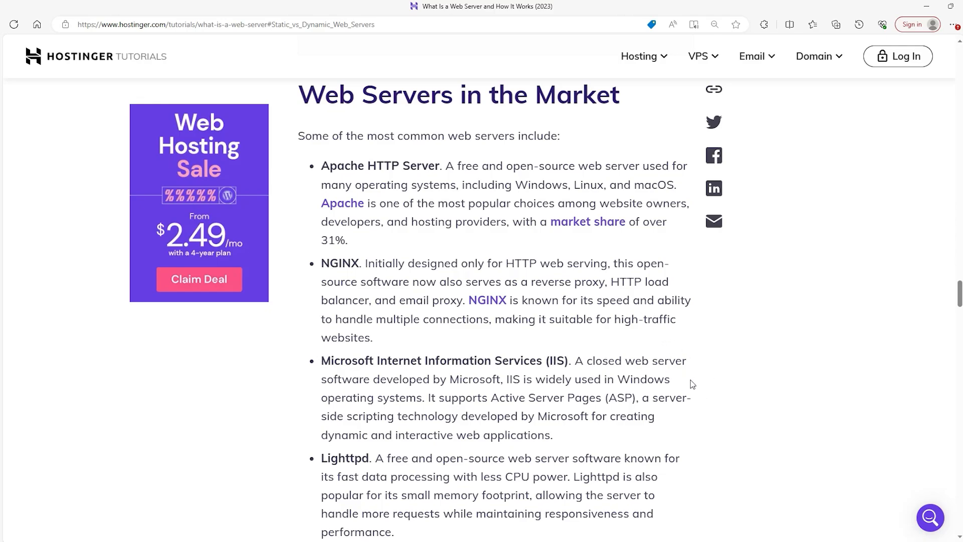
mouse_move(332, 472)
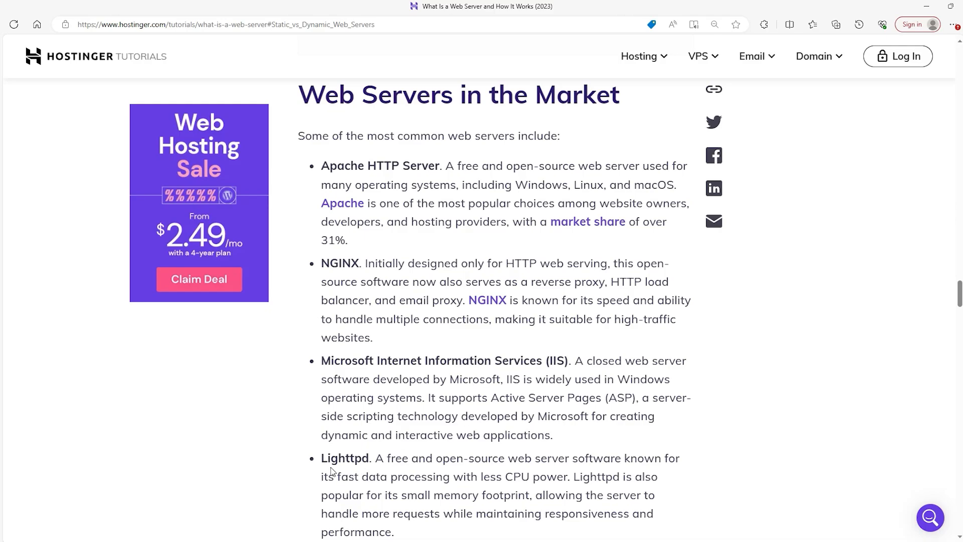
mouse_move(735, 497)
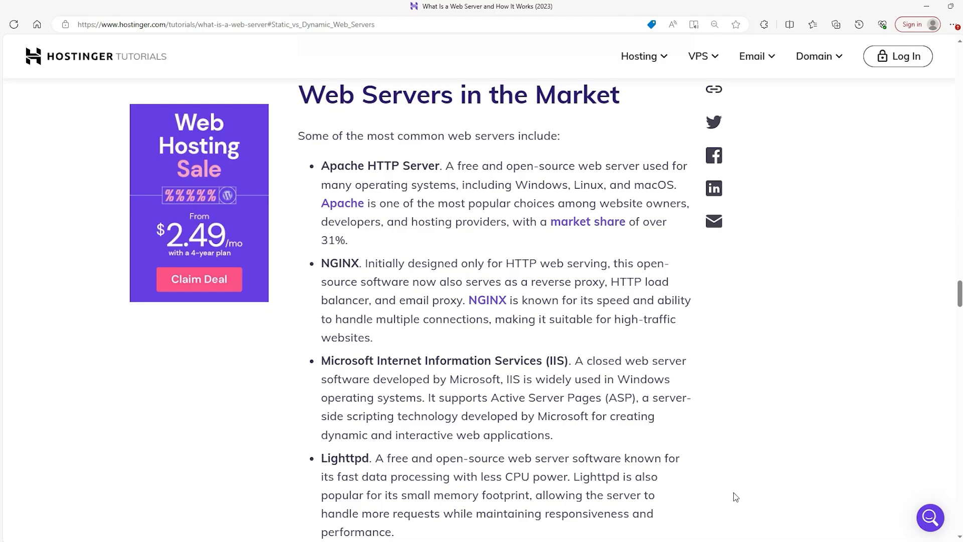
mouse_move(789, 458)
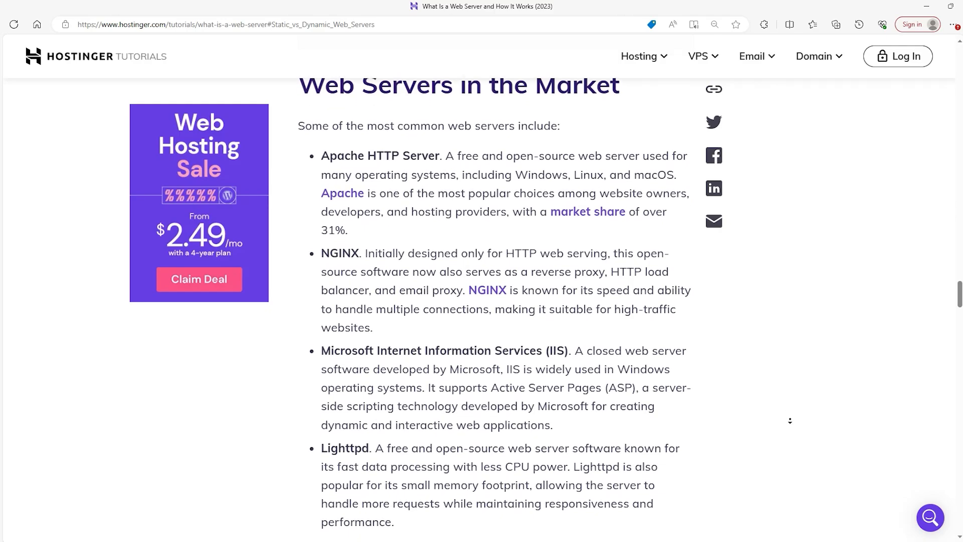
scroll("down", 3)
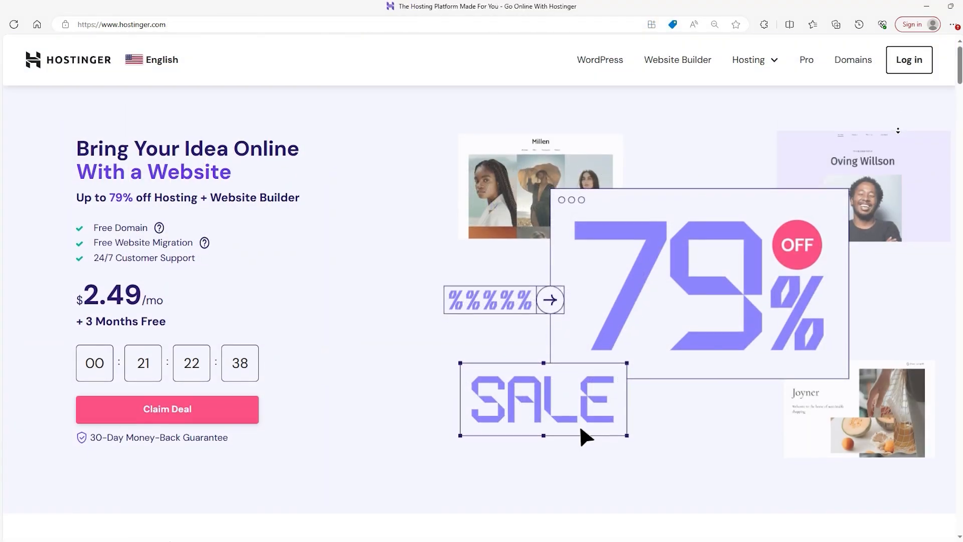
Step: Scroll the homepage and go back to hostinger.com via the address bar
scroll("down", 3)
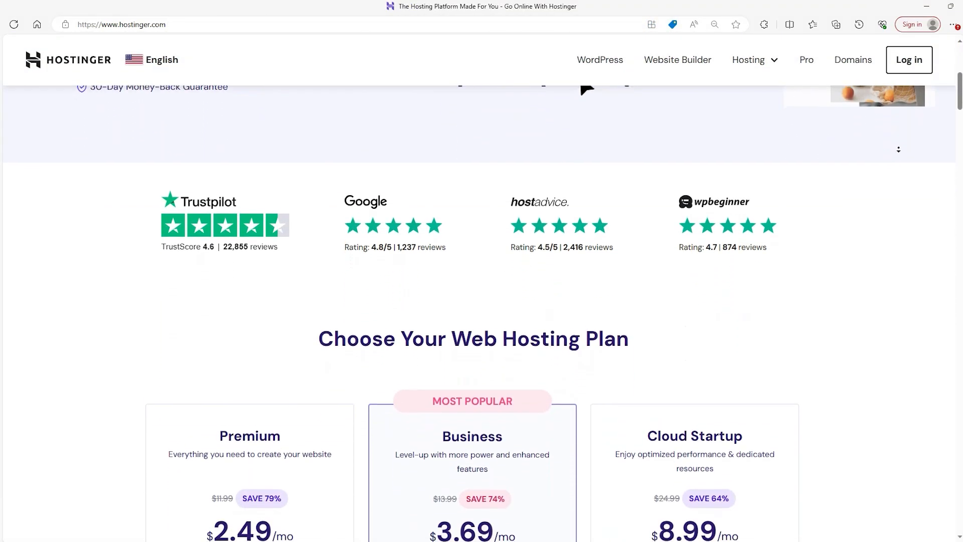
scroll("down", 3)
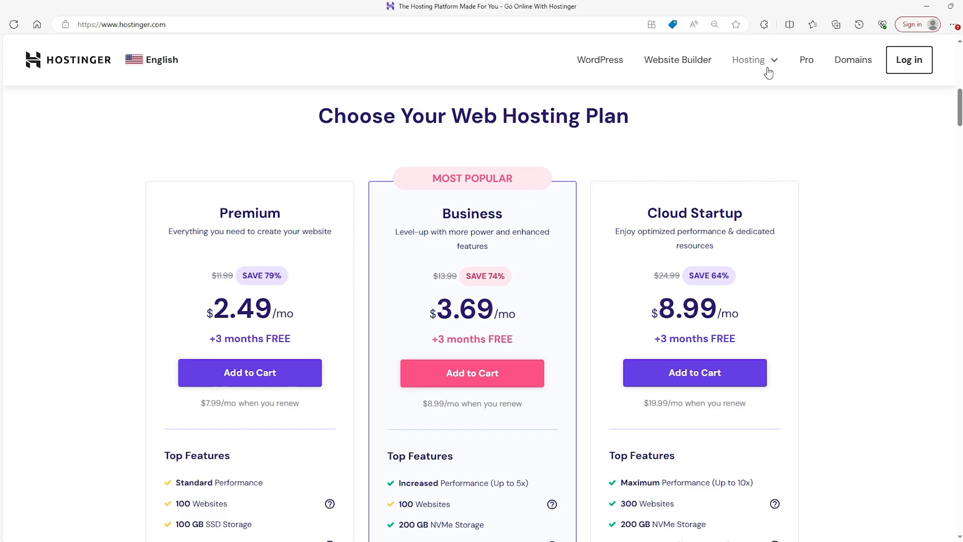
left_click(749, 59)
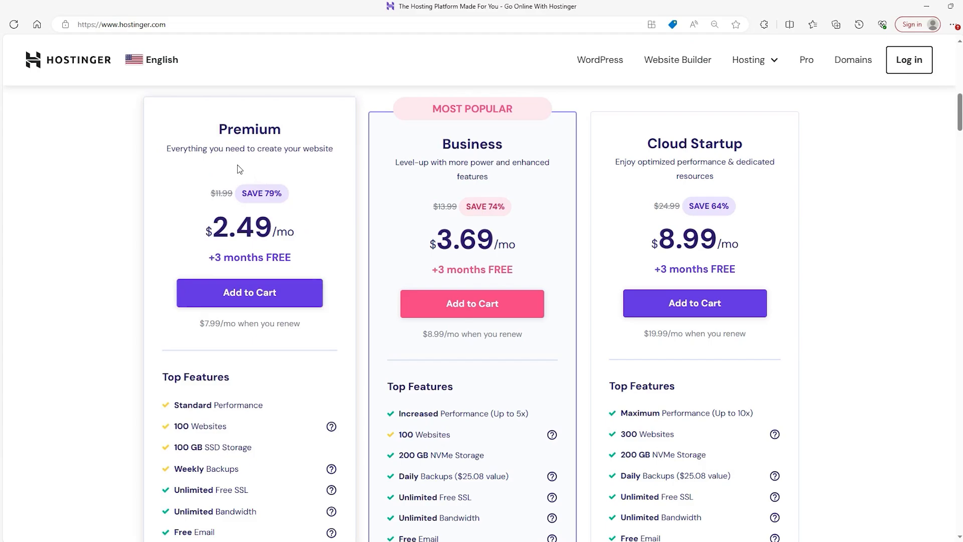
mouse_move(241, 188)
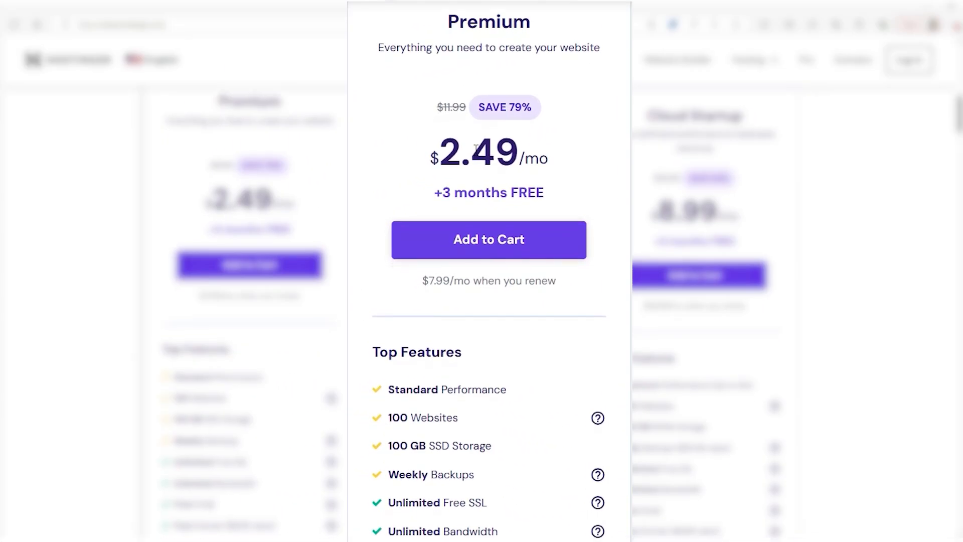
mouse_move(354, 378)
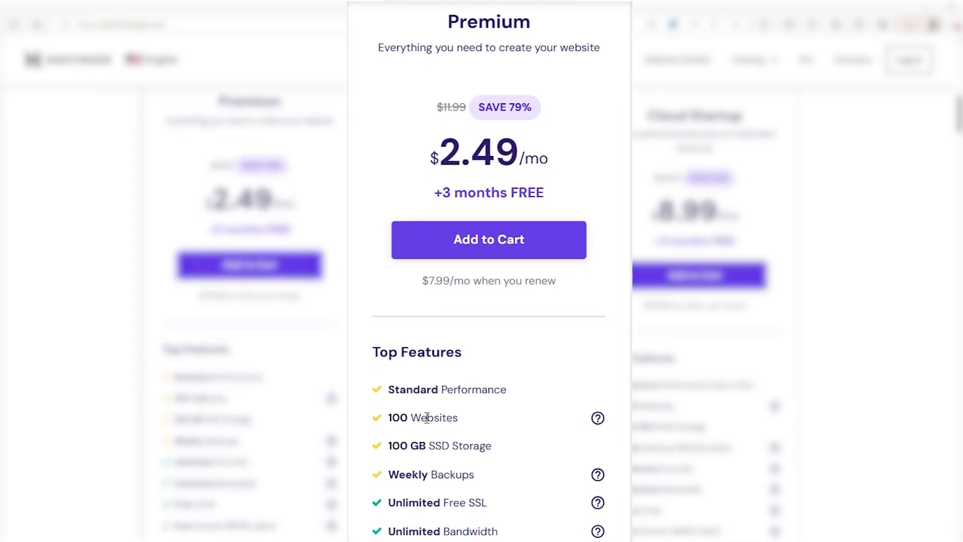
mouse_move(434, 449)
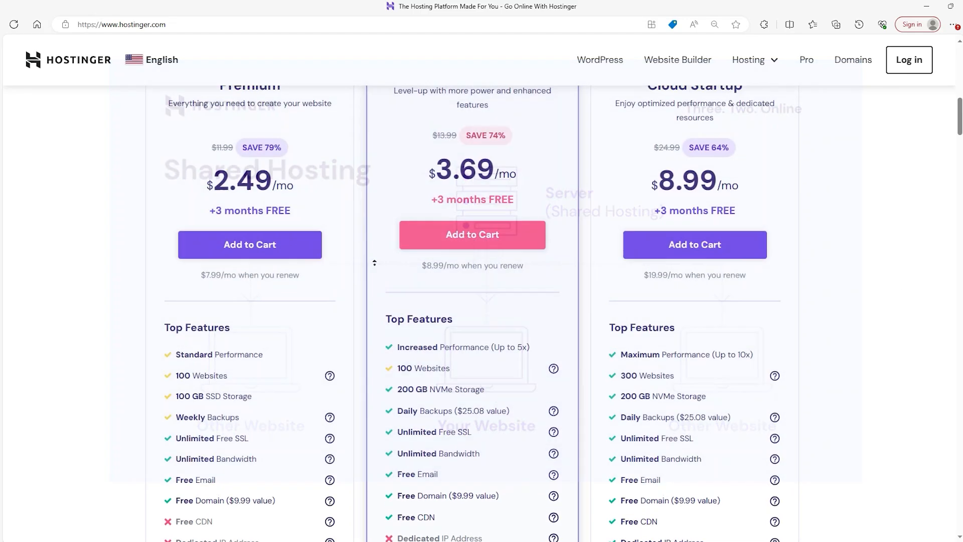
Step: Scroll to the Premium, Business and Cloud Startup hosting plan cards
scroll("up", 3)
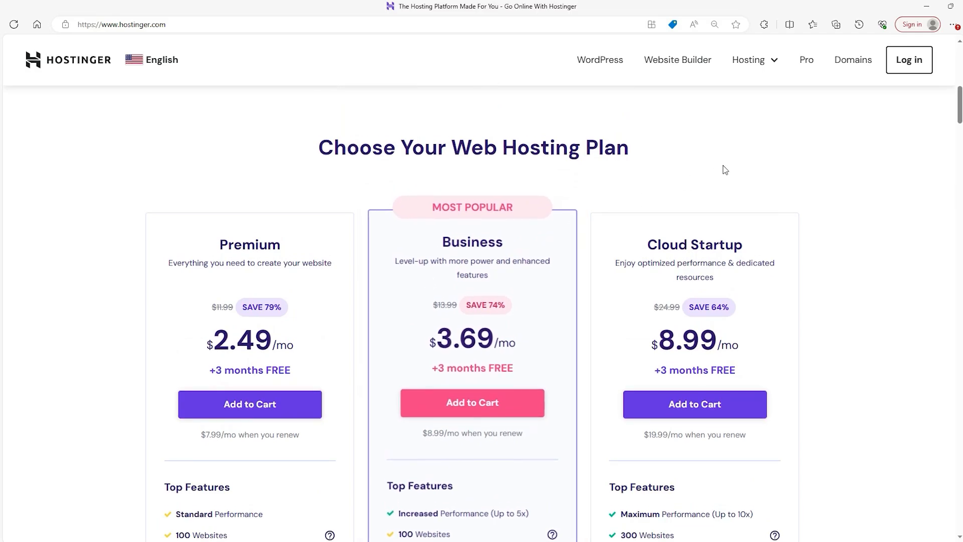
scroll("down", 3)
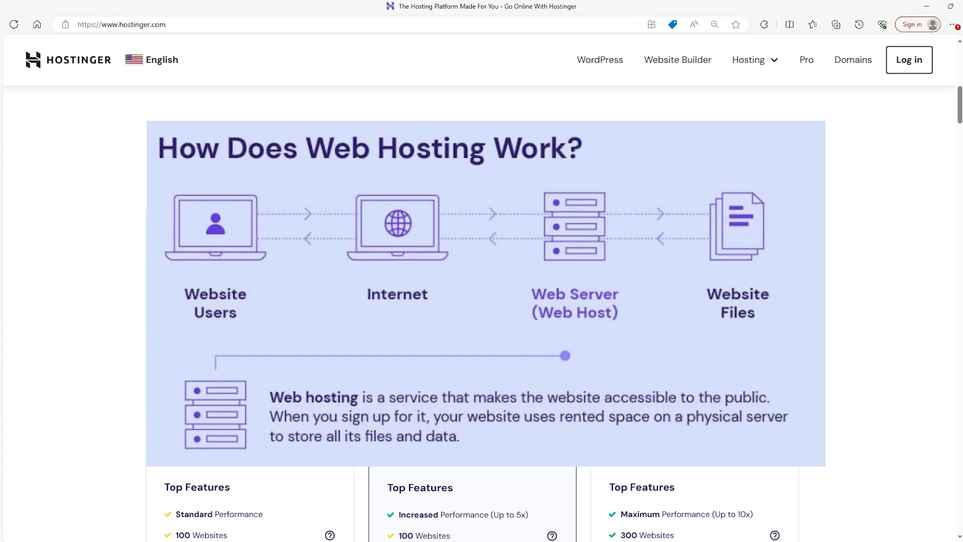
scroll("down", 3)
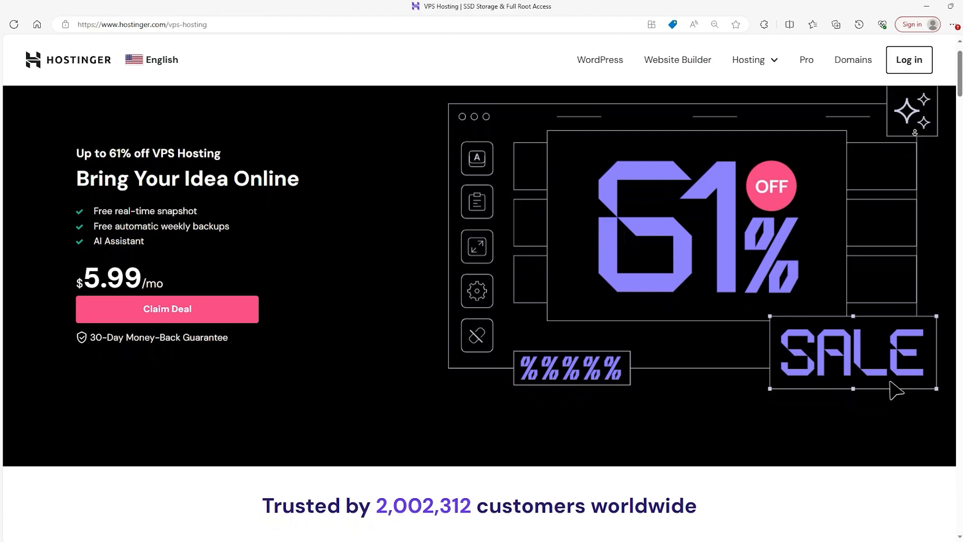
Step: Scroll the VPS Hosting page to the KVM 1 to KVM 8 plan cards and prices
scroll("down", 3)
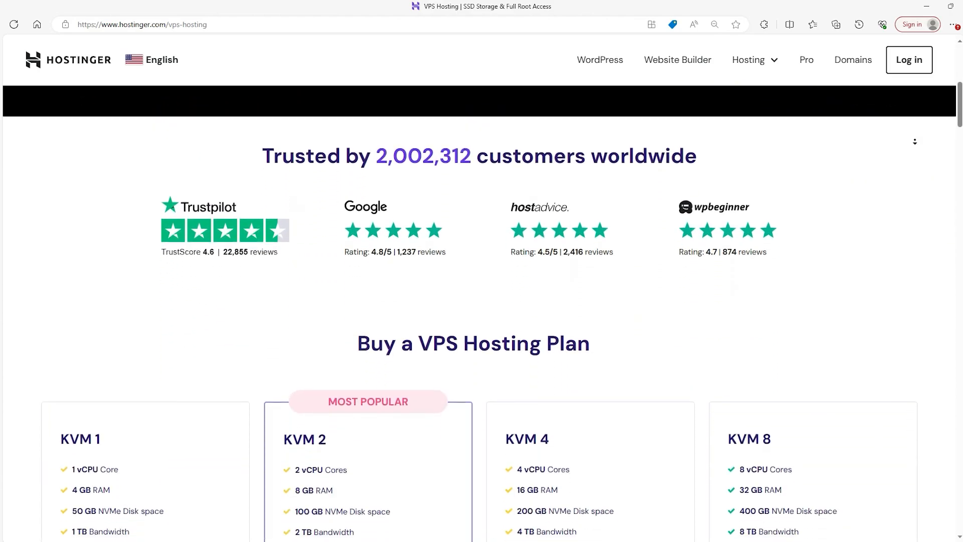
scroll("down", 3)
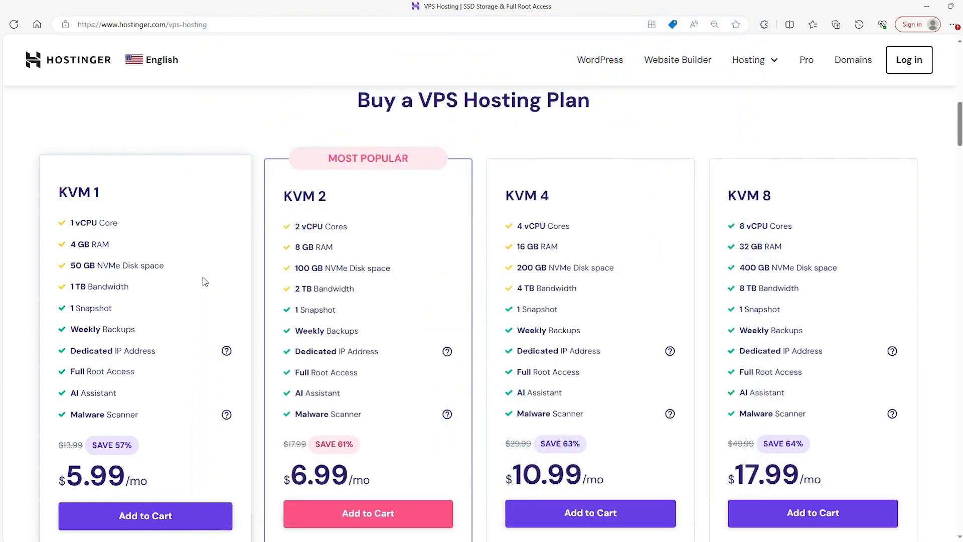
mouse_move(81, 221)
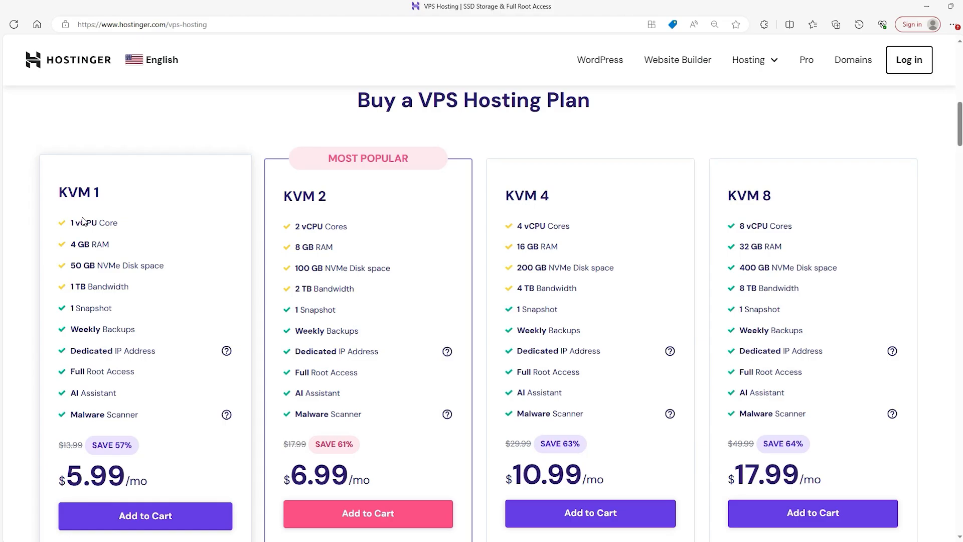
mouse_move(58, 231)
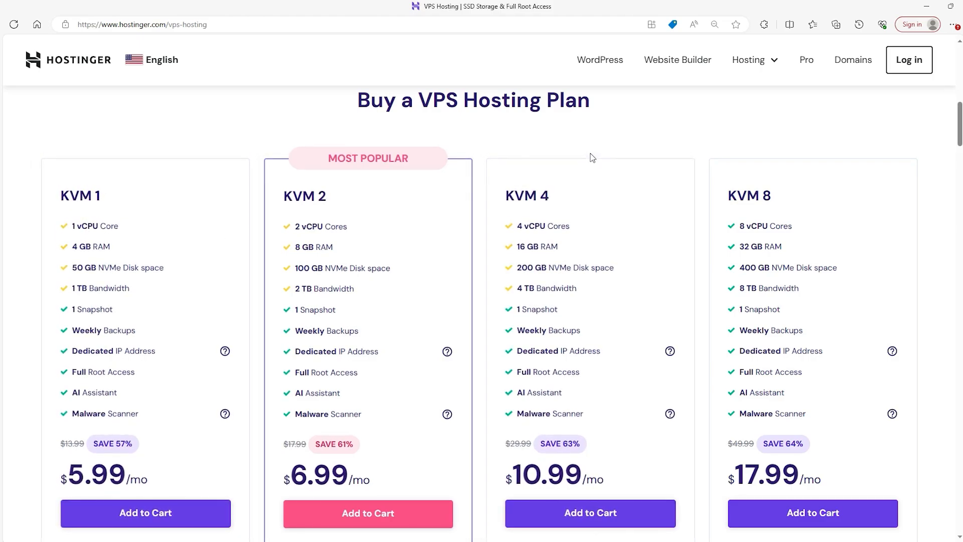
mouse_move(221, 132)
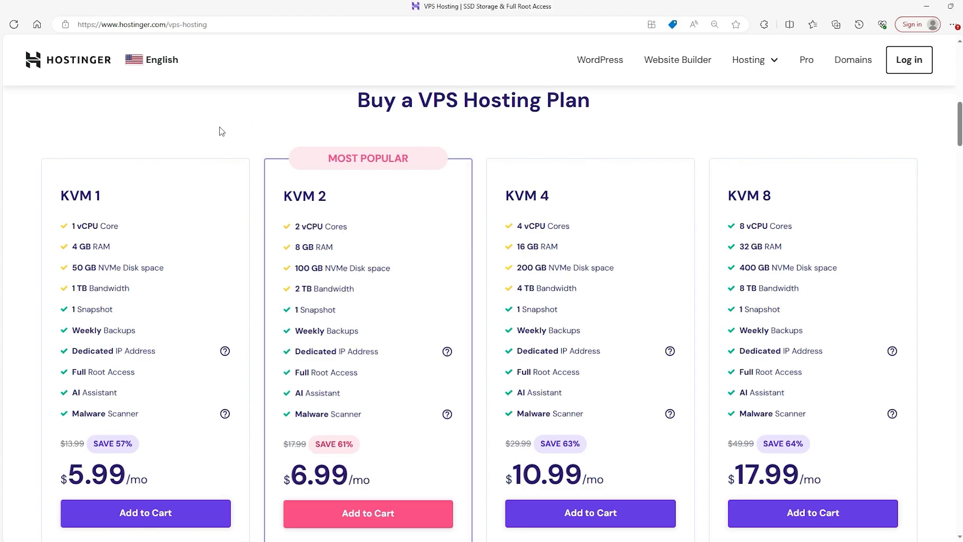
scroll("down", 3)
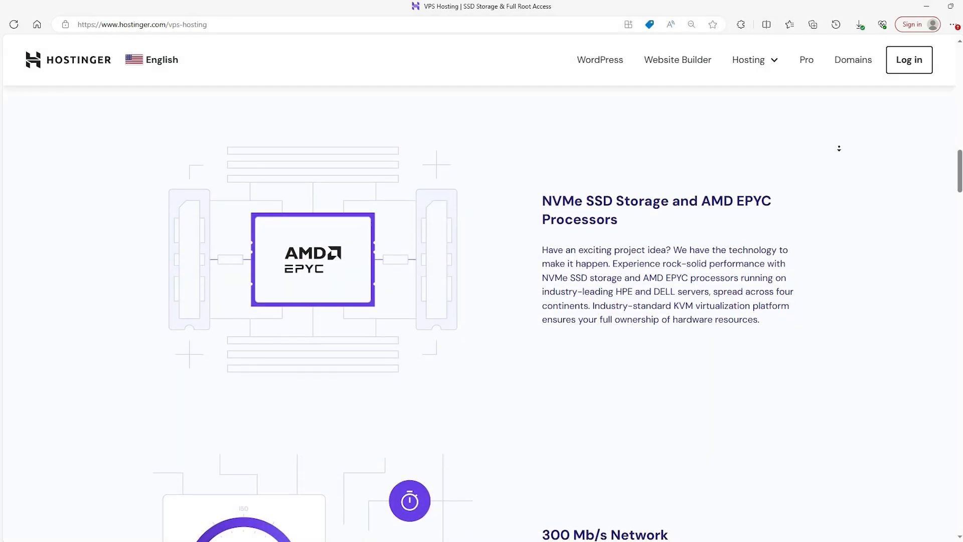
Step: Scroll past the NVMe SSD and AMD EPYC section to the 300 Mb/s Network section
scroll("down", 3)
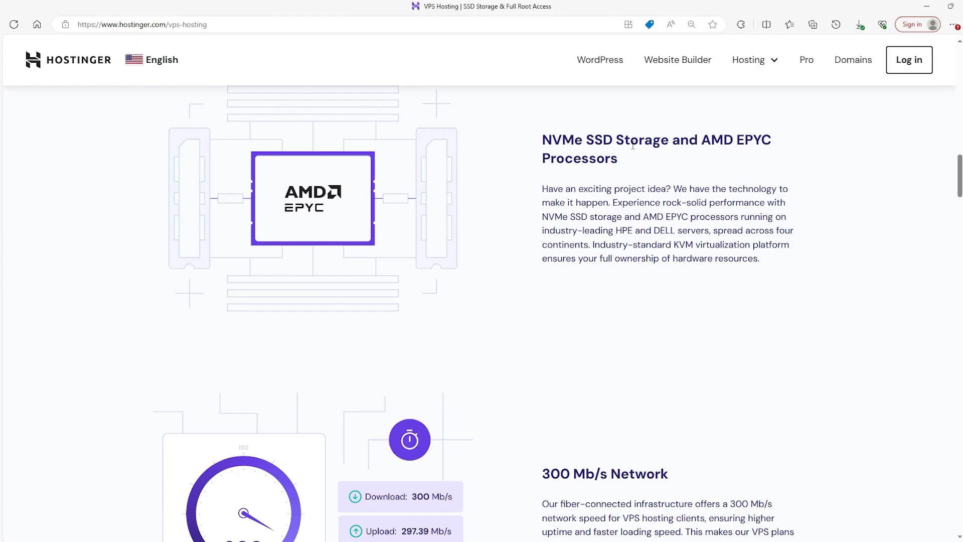
mouse_move(795, 273)
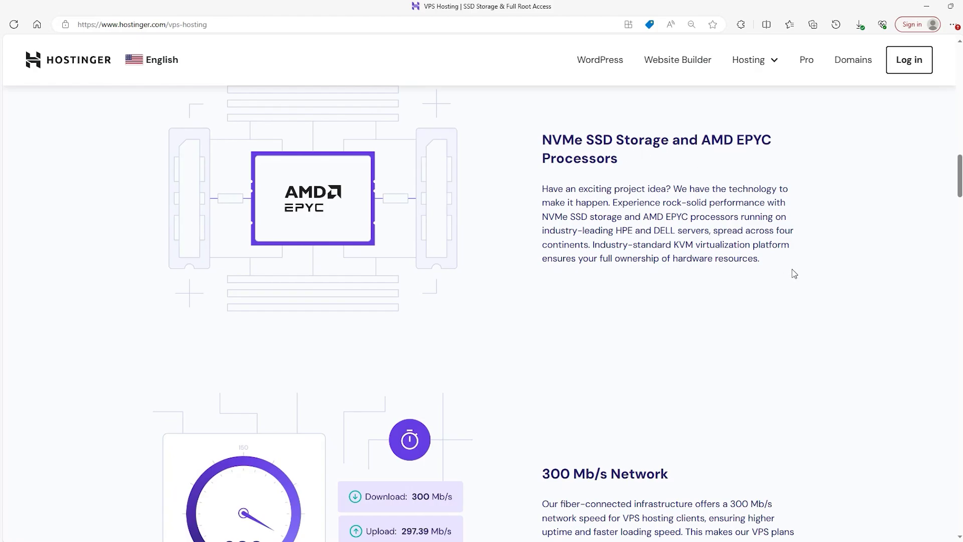
mouse_move(596, 182)
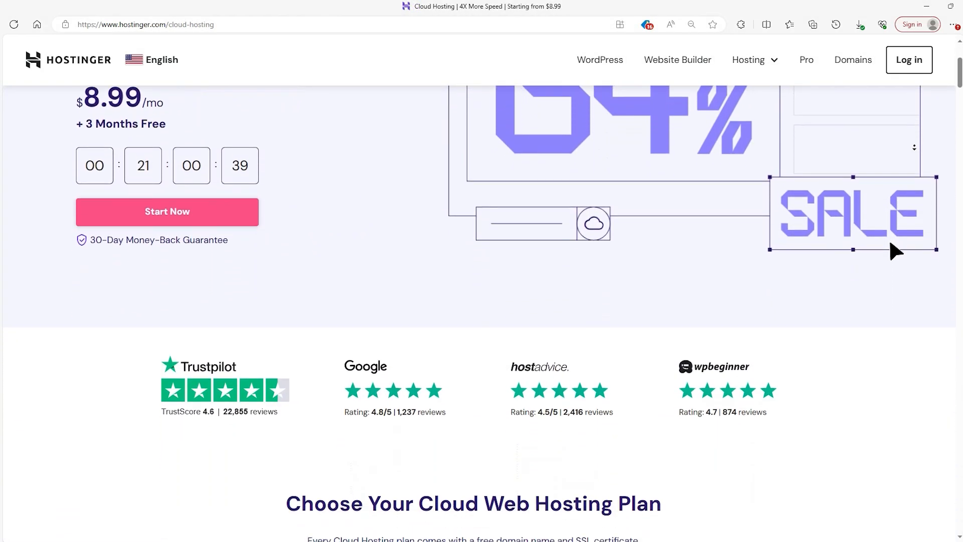
Step: Scroll the cloud hosting page through its features to the data center server map
scroll("down", 3)
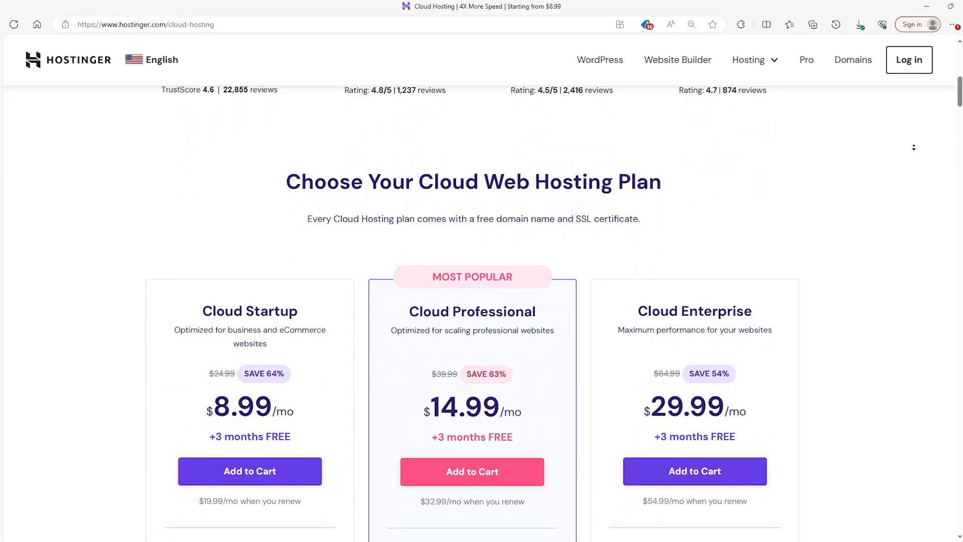
scroll("down", 3)
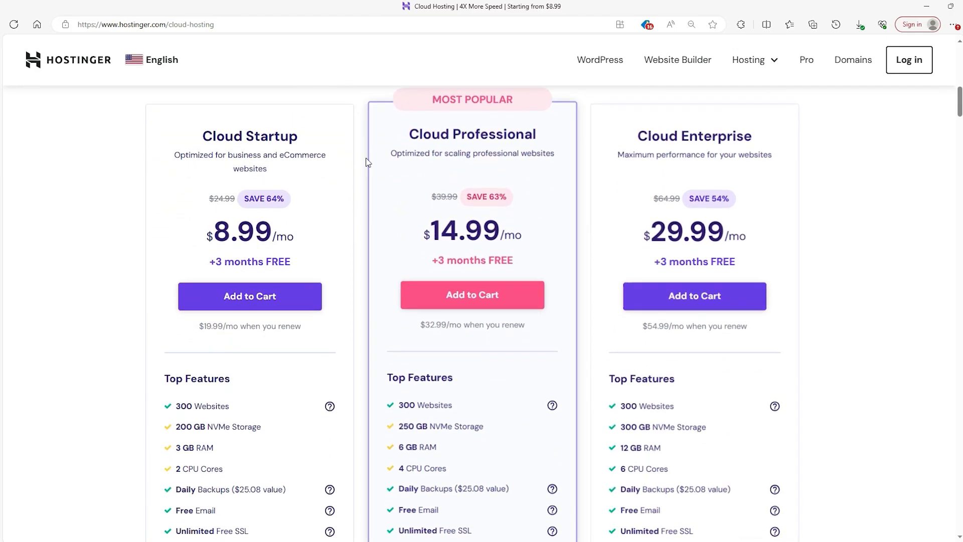
scroll("down", 3)
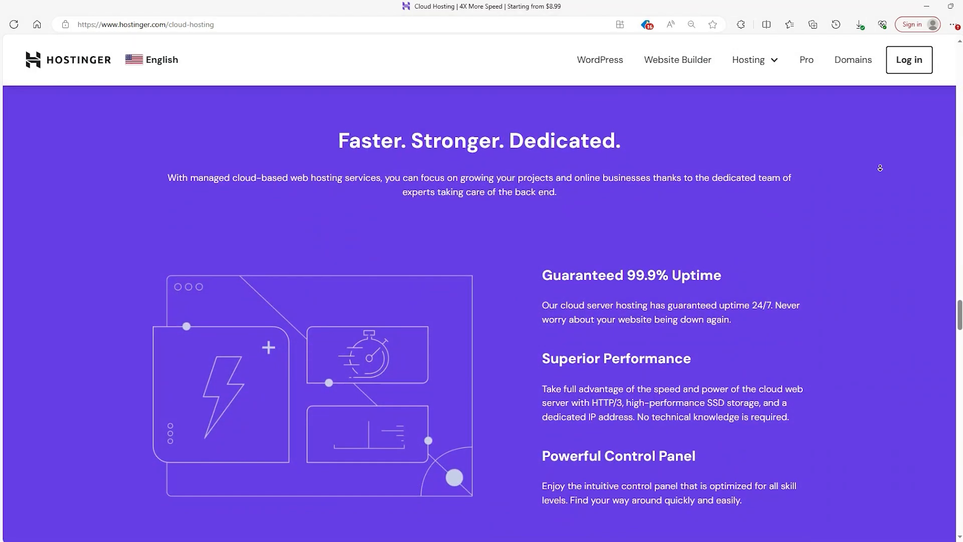
scroll("down", 3)
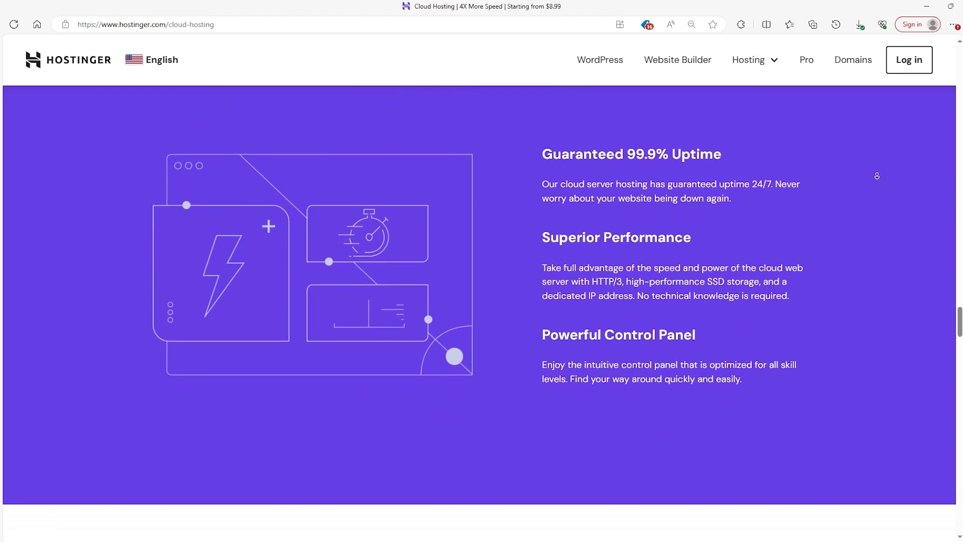
scroll("down", 3)
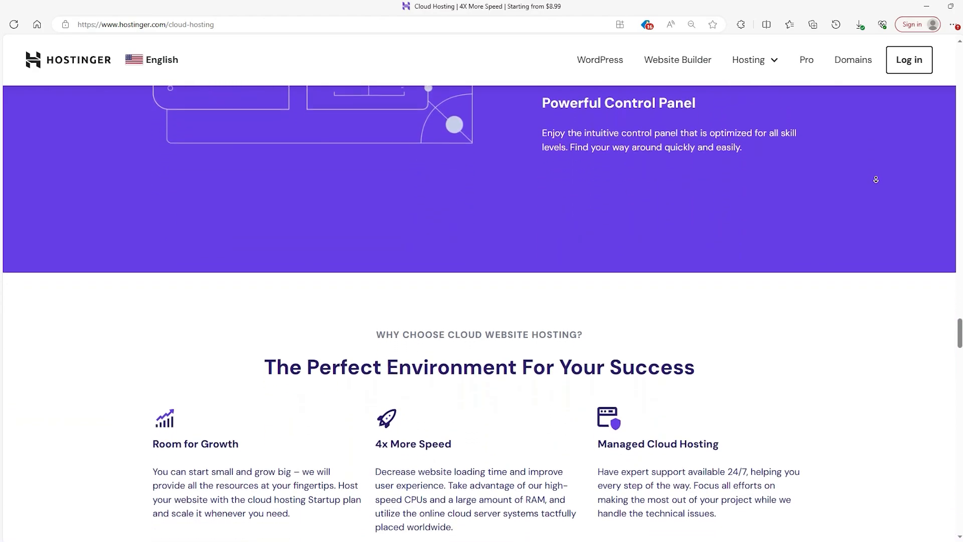
scroll("down", 3)
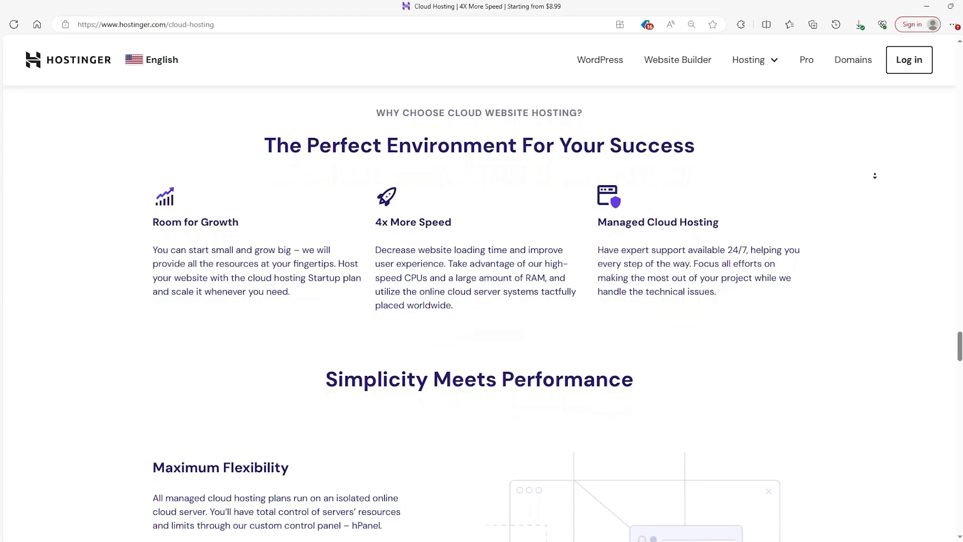
Step: Scroll the cloud hosting tutorial's explanation, then switch to IBM's cloud hosting topic page
scroll("down", 3)
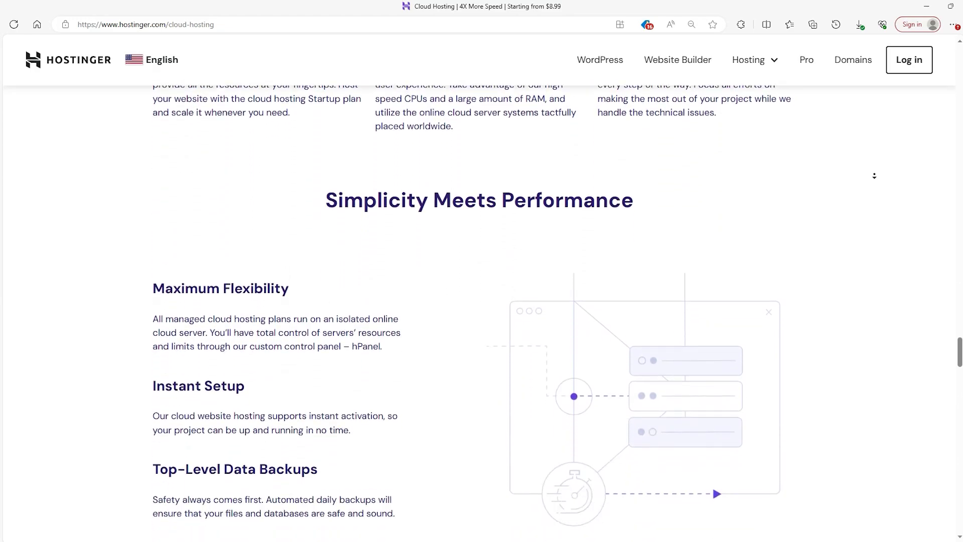
scroll("down", 3)
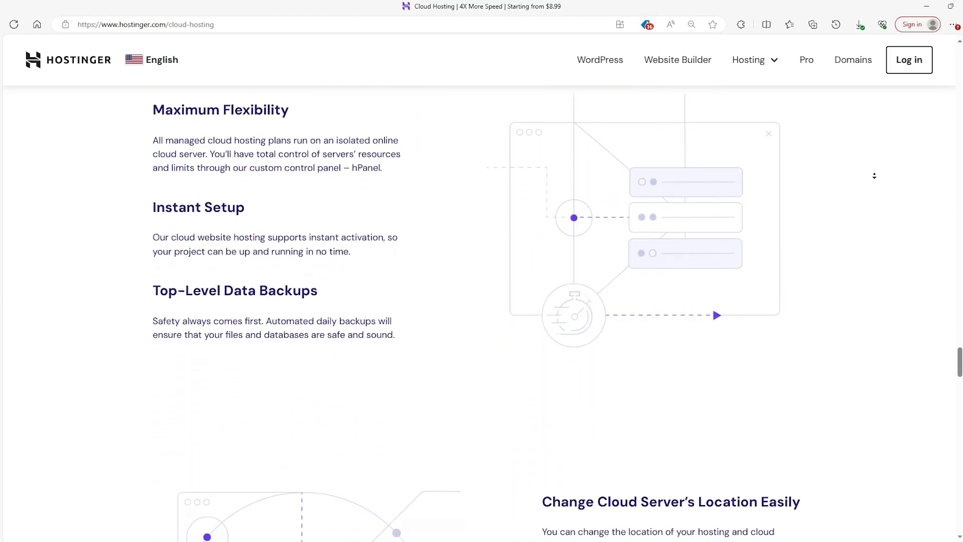
scroll("down", 3)
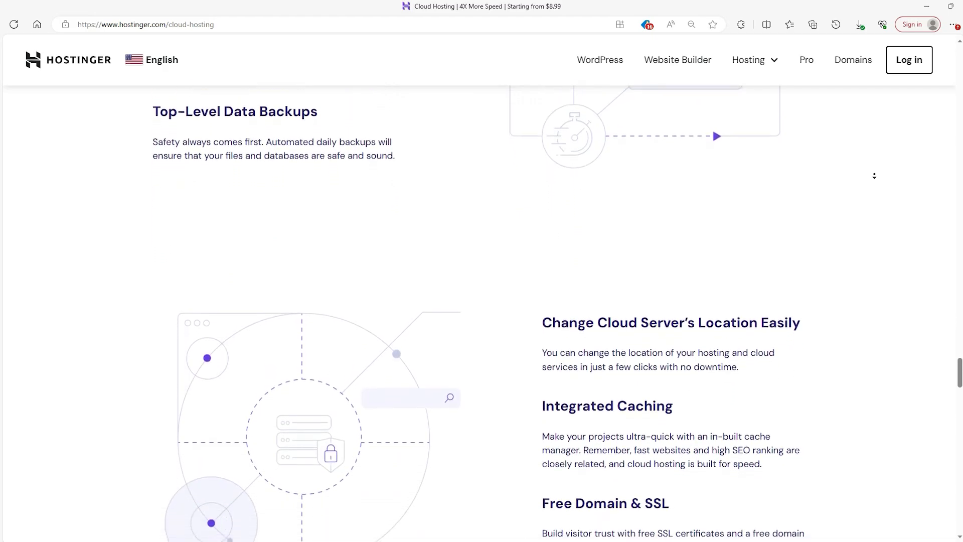
scroll("down", 3)
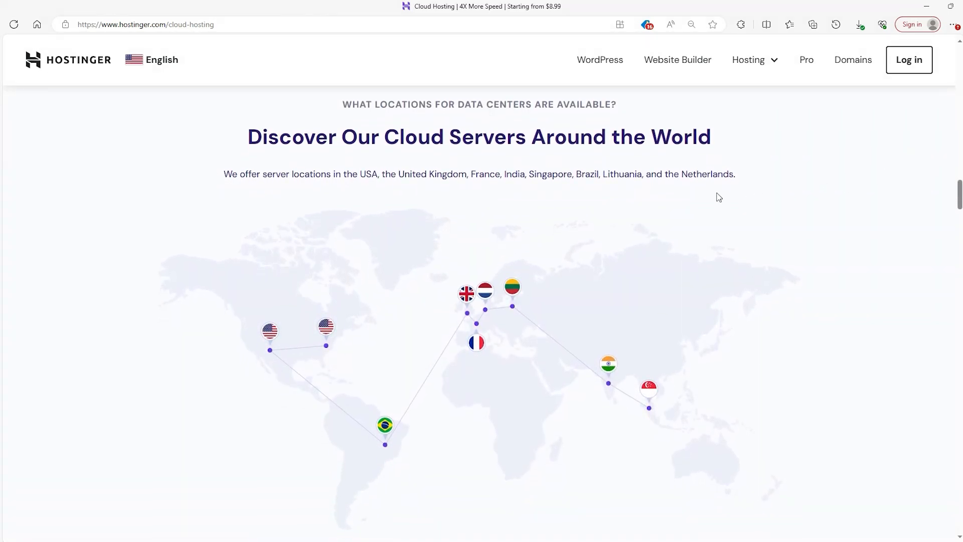
mouse_move(299, 217)
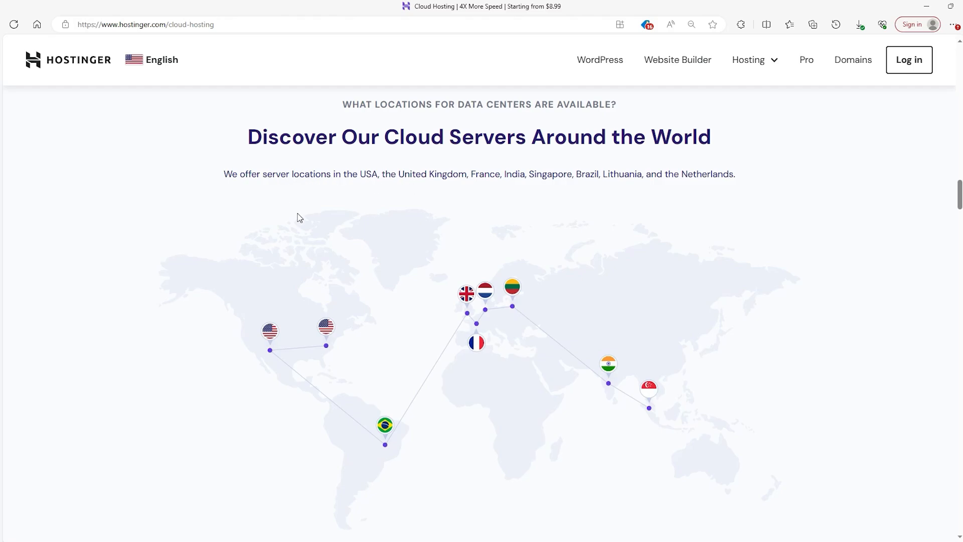
mouse_move(839, 251)
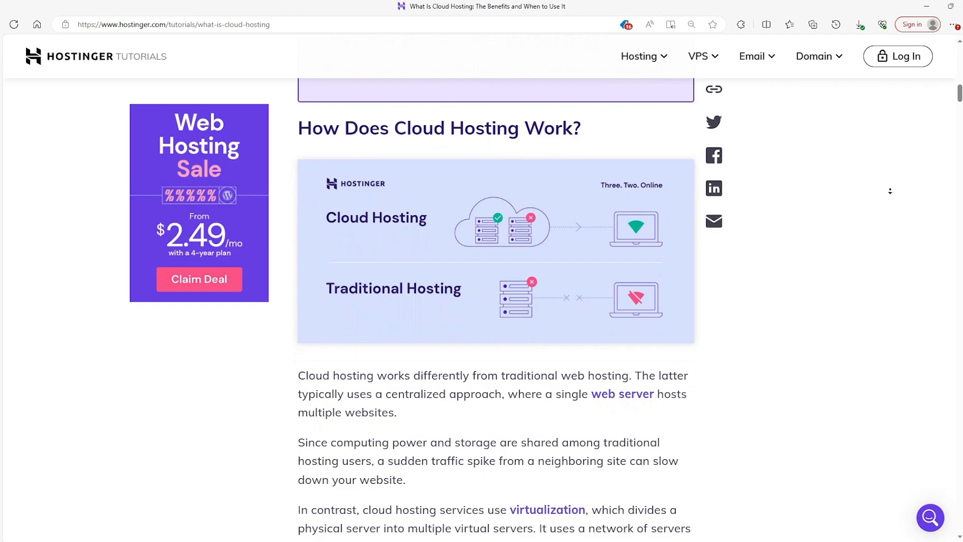
scroll("down", 3)
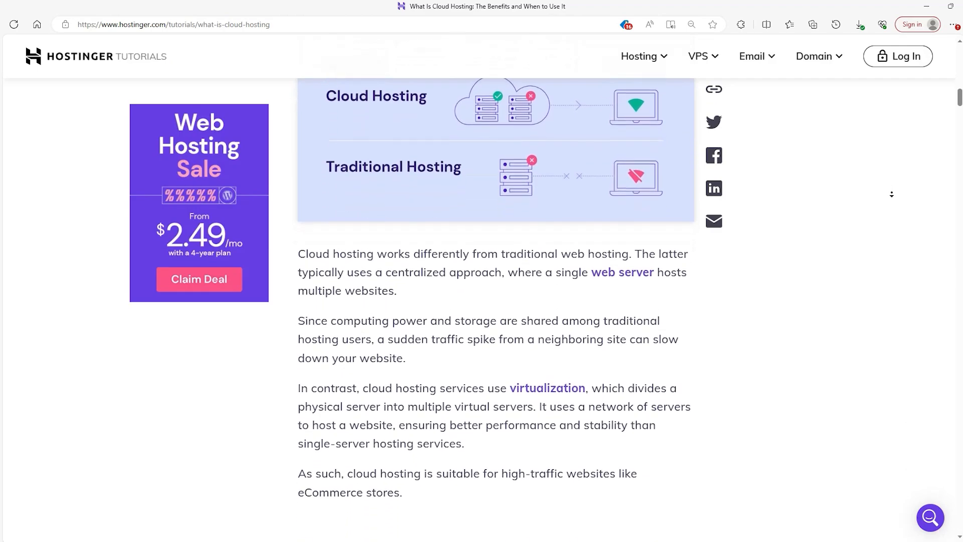
scroll("down", 3)
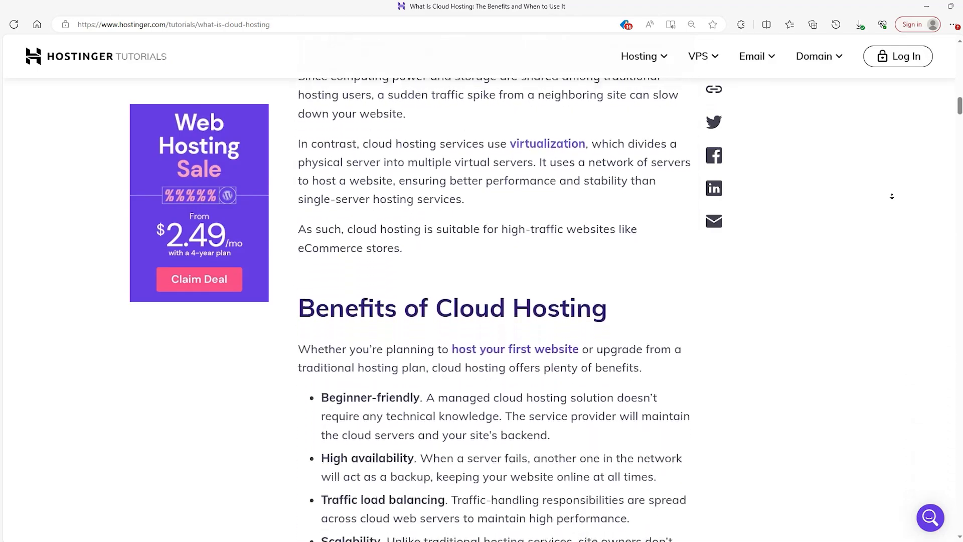
left_click(172, 24)
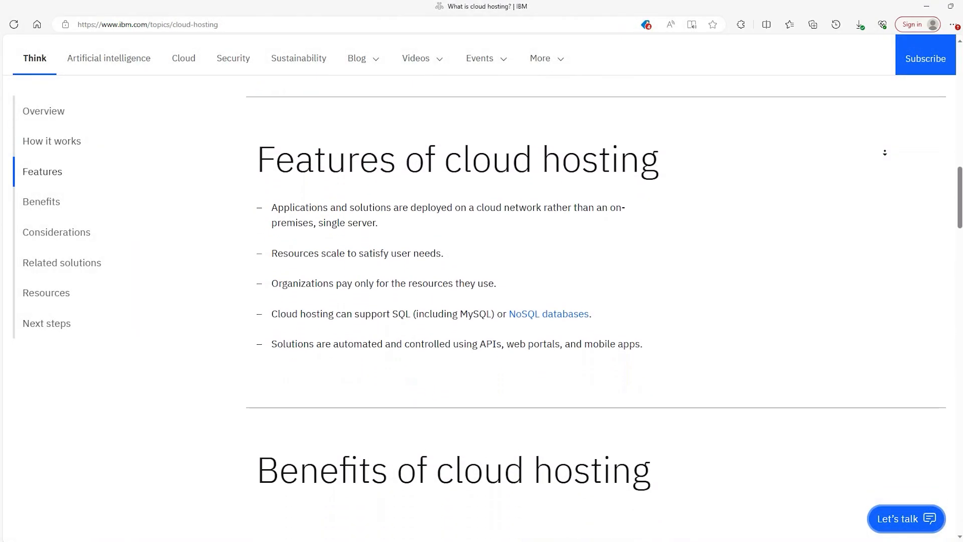
Step: Scroll IBM's page through its cloud hosting Features and Benefits sections
scroll("down", 3)
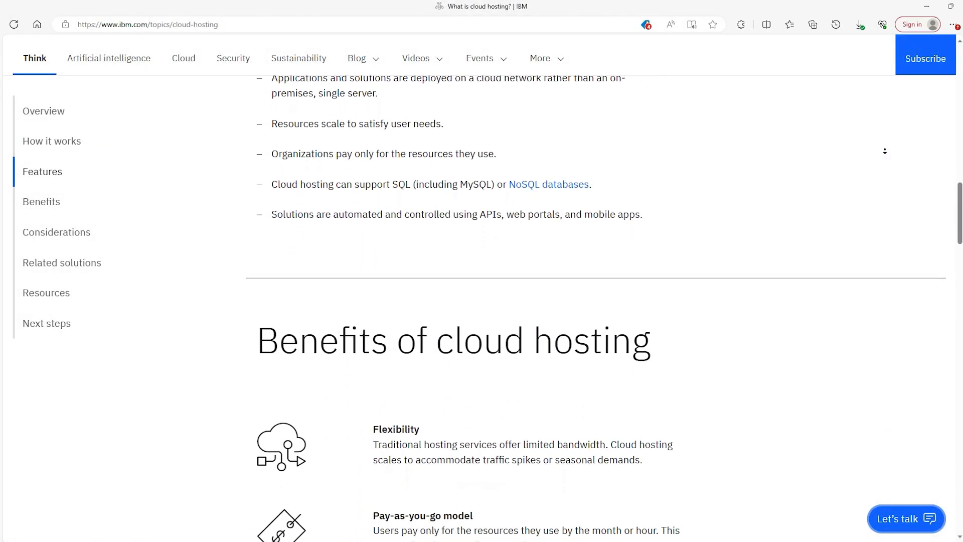
scroll("down", 3)
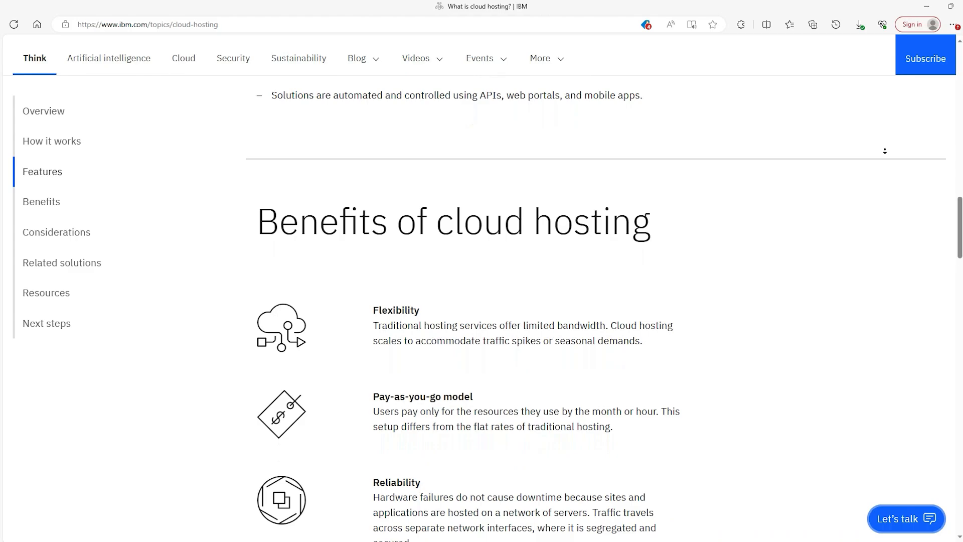
scroll("down", 3)
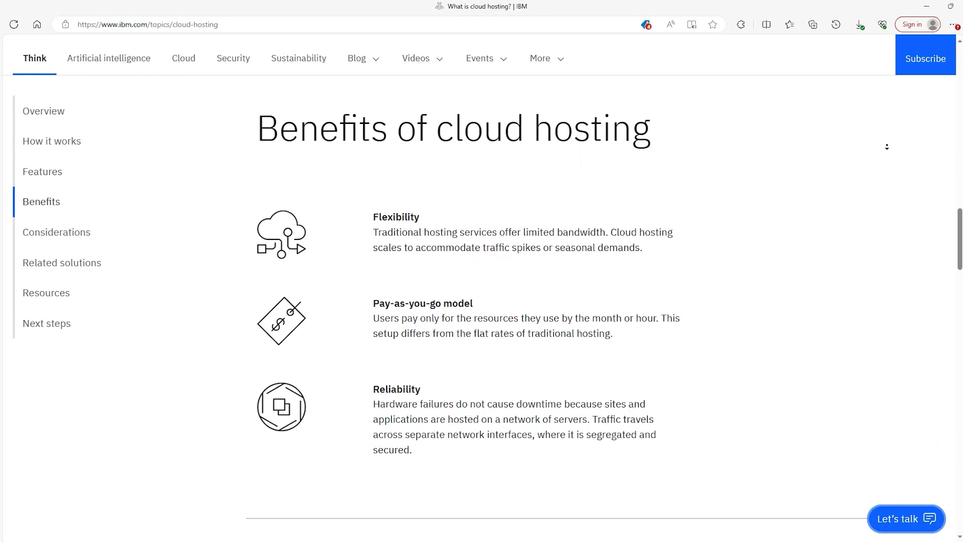
scroll("down", 3)
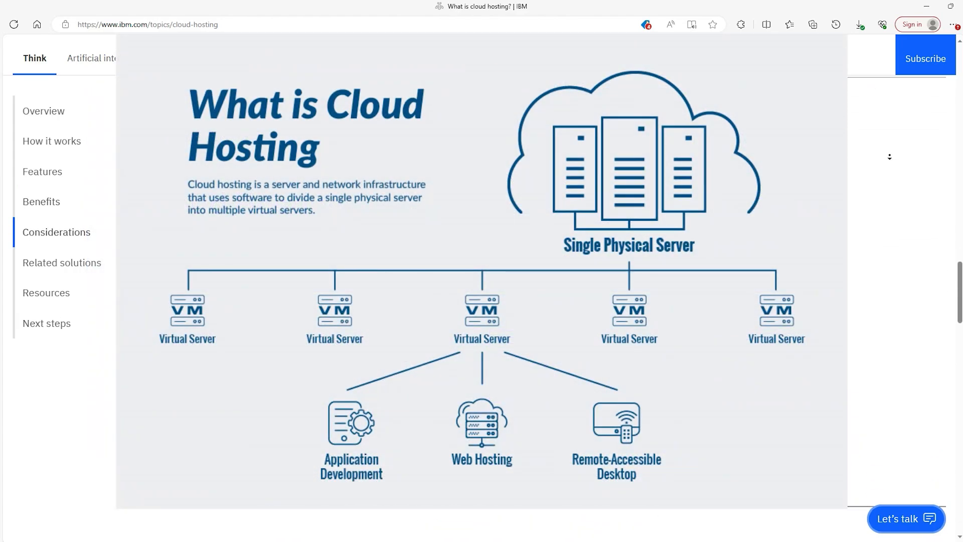
scroll("down", 3)
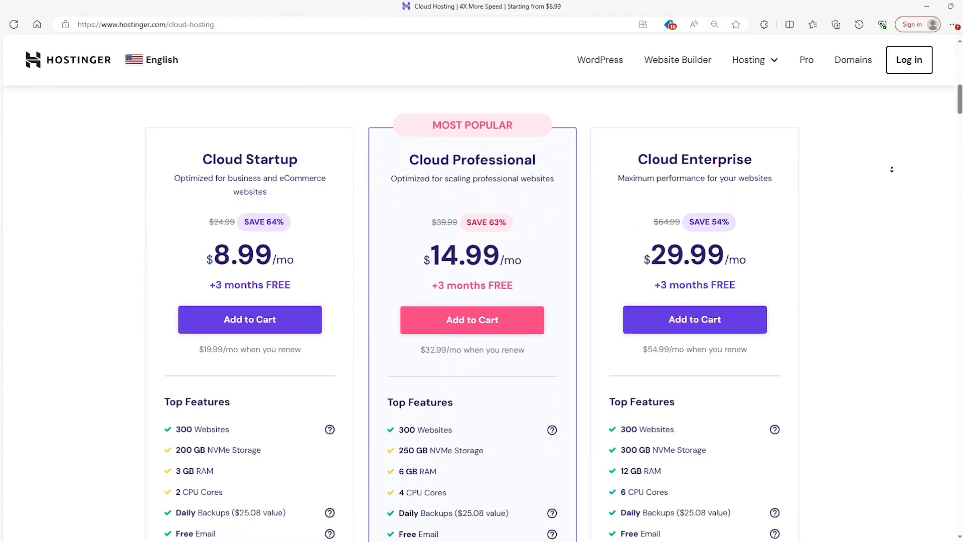
Step: Scroll through the Cloud Startup, Professional and Enterprise pricing cards and back up
scroll("down", 3)
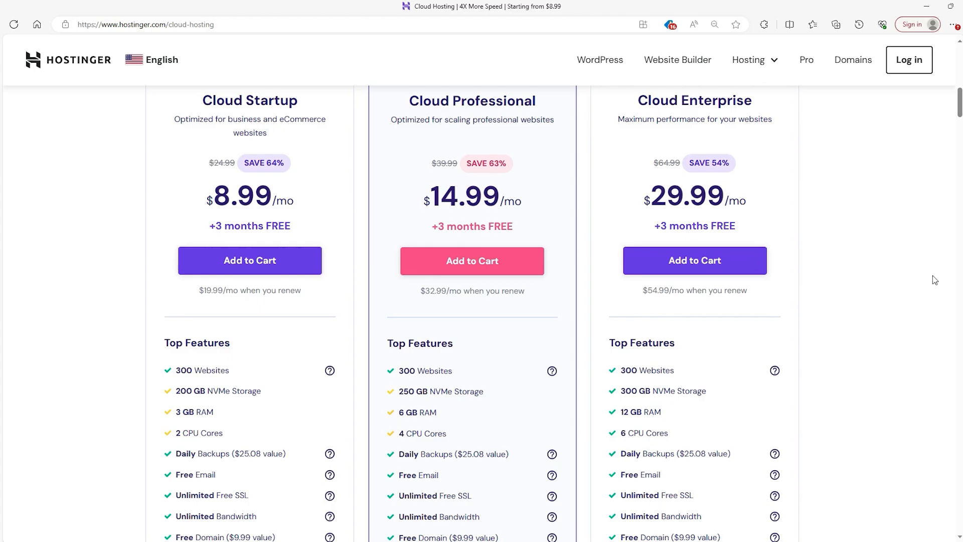
scroll("up", 3)
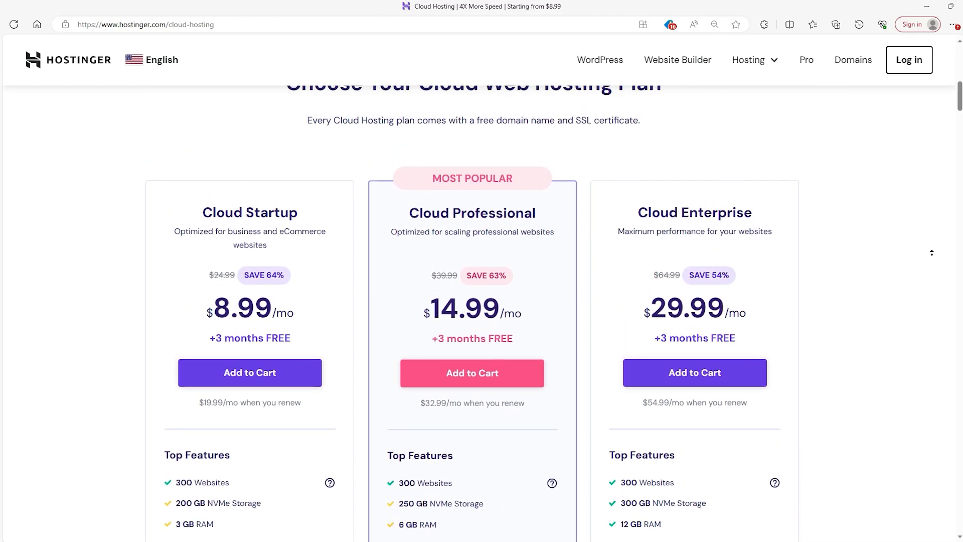
scroll("up", 3)
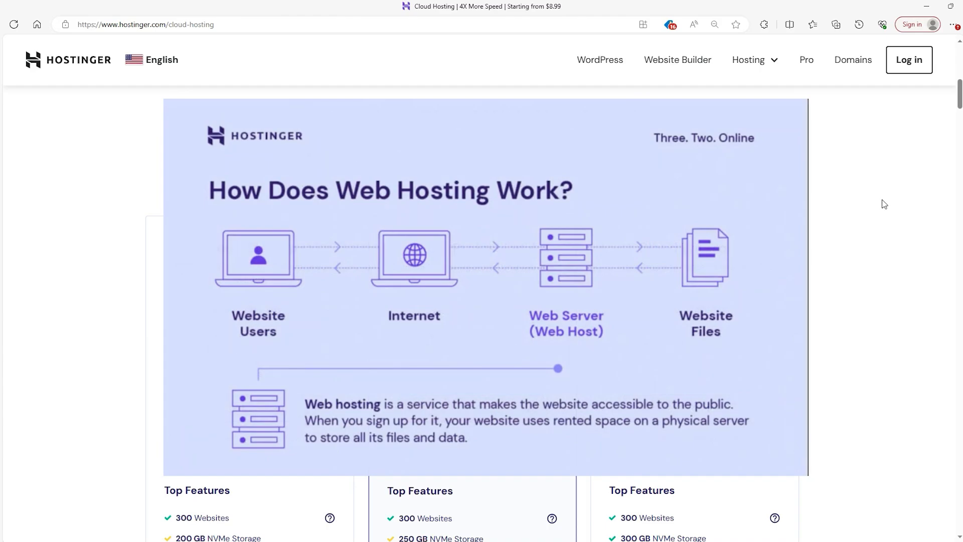
mouse_move(902, 225)
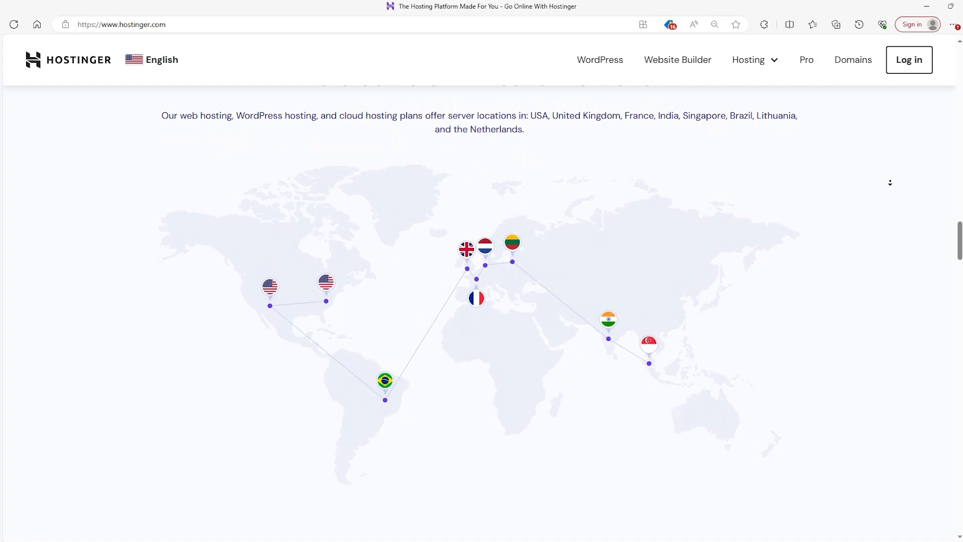
Step: Scroll the homepage past the server map, all-in-one solution and website speed sections to 24/7 support
scroll("down", 3)
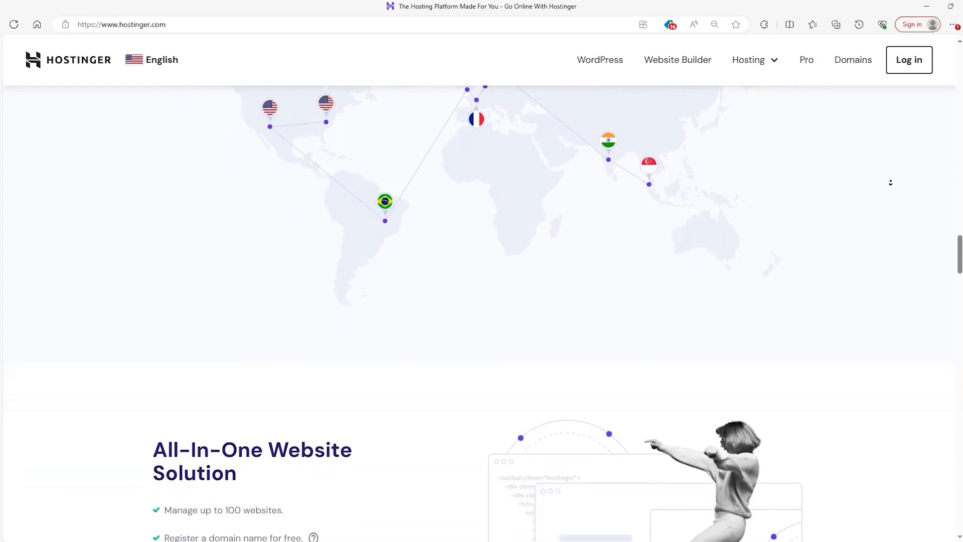
scroll("down", 3)
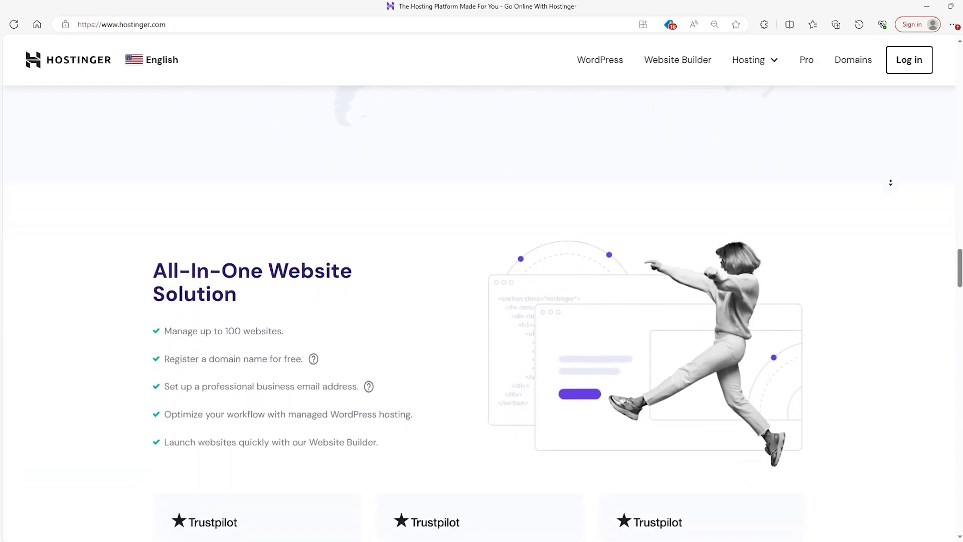
scroll("down", 3)
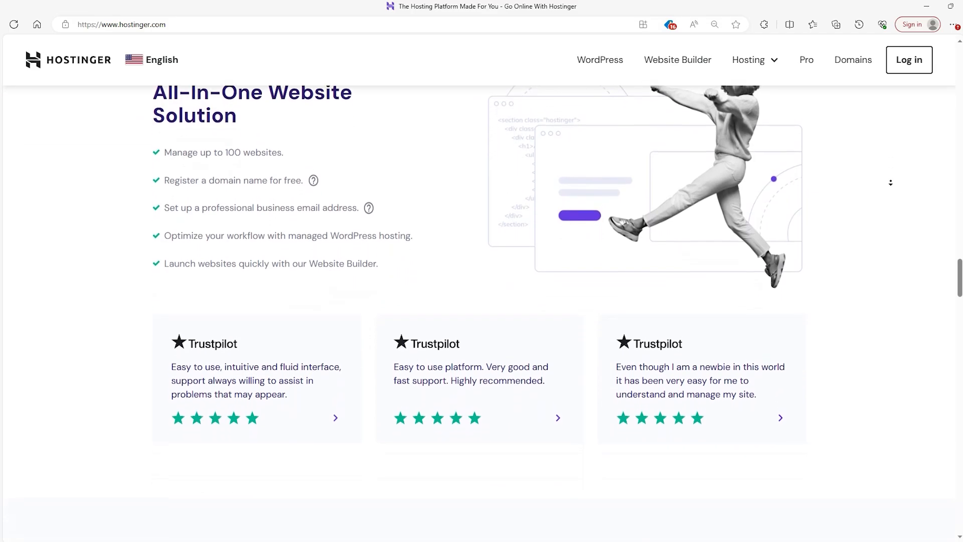
scroll("down", 3)
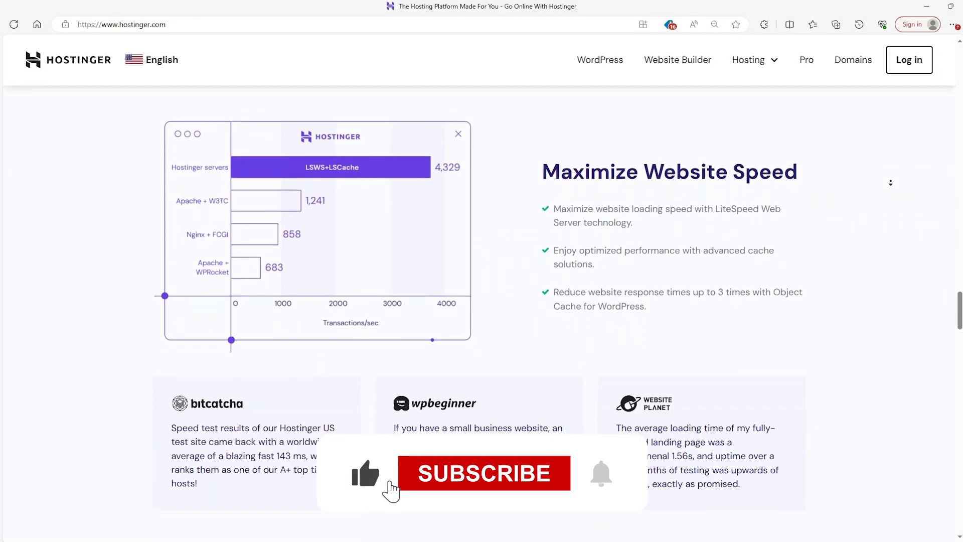
scroll("down", 3)
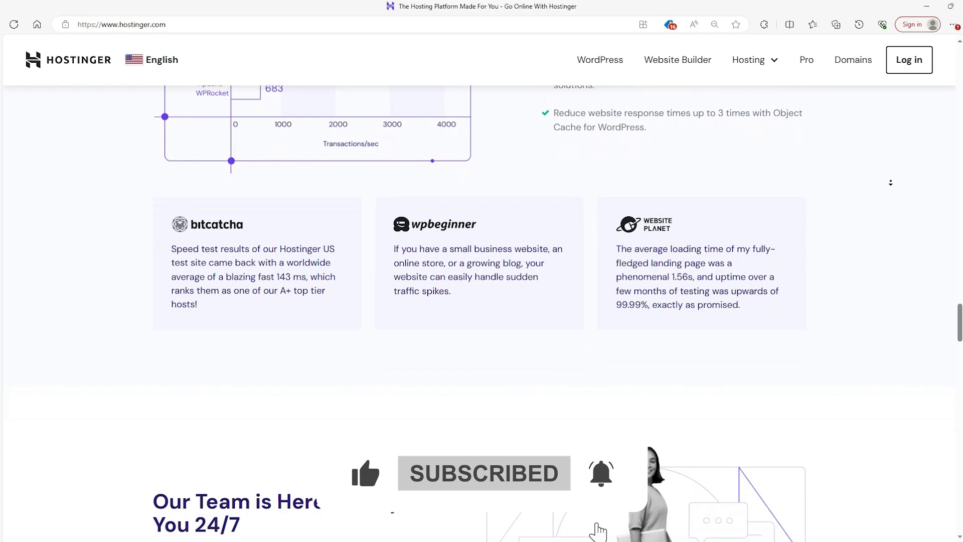
scroll("down", 3)
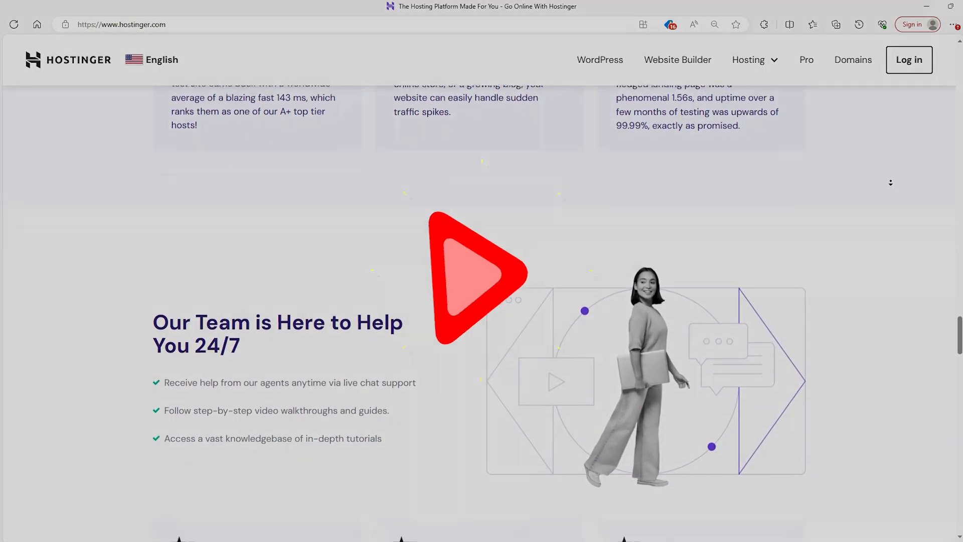